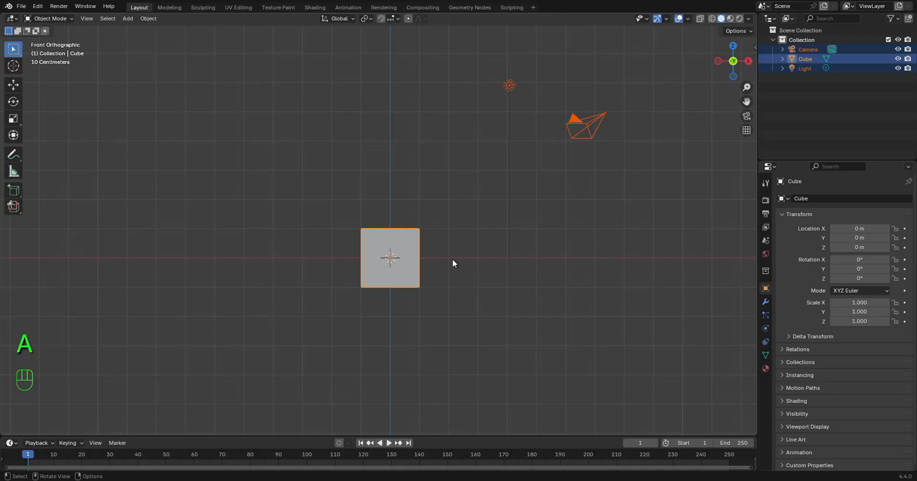
Delete the default cube and add a cylinder mesh at the origin.
{"action": "key", "text": "x"}
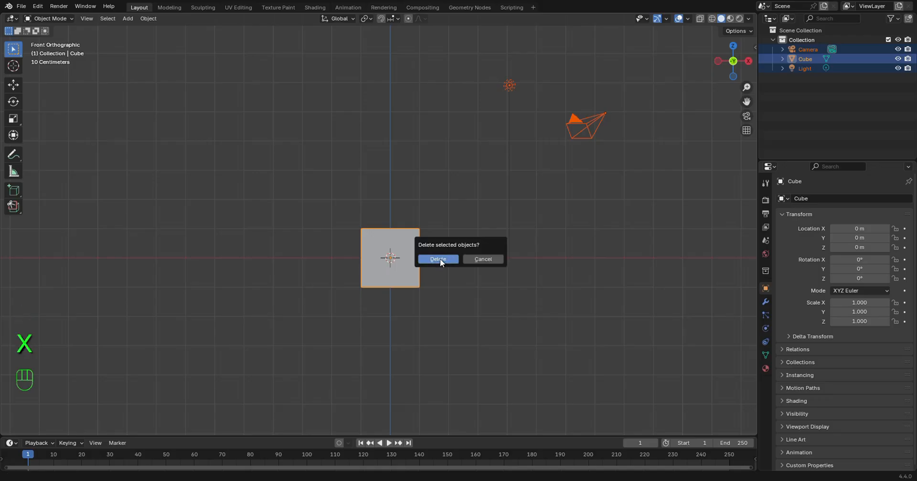
{"action": "left_click", "coordinate": [437, 260]}
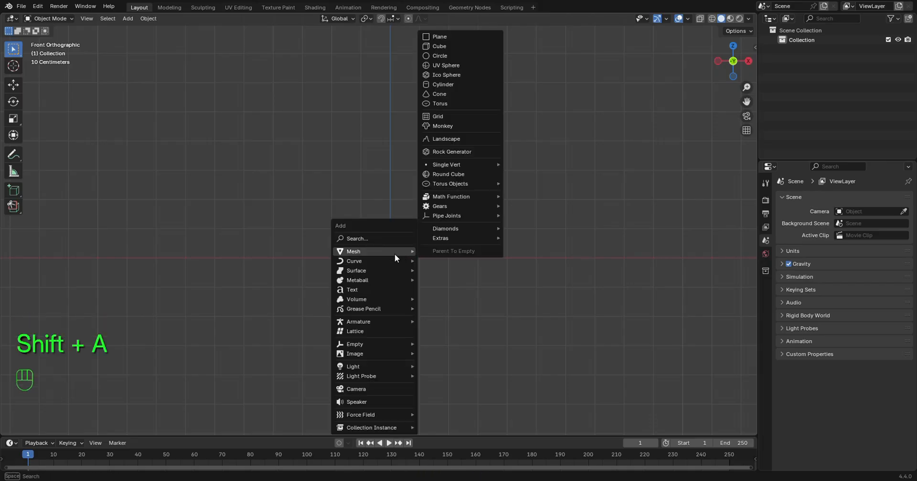
{"action": "mouse_move", "coordinate": [367, 254]}
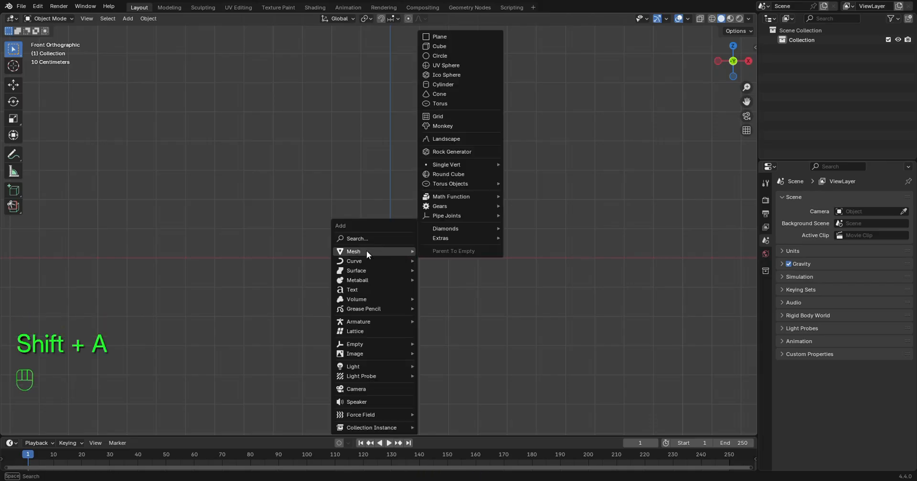
{"action": "left_click", "coordinate": [443, 84]}
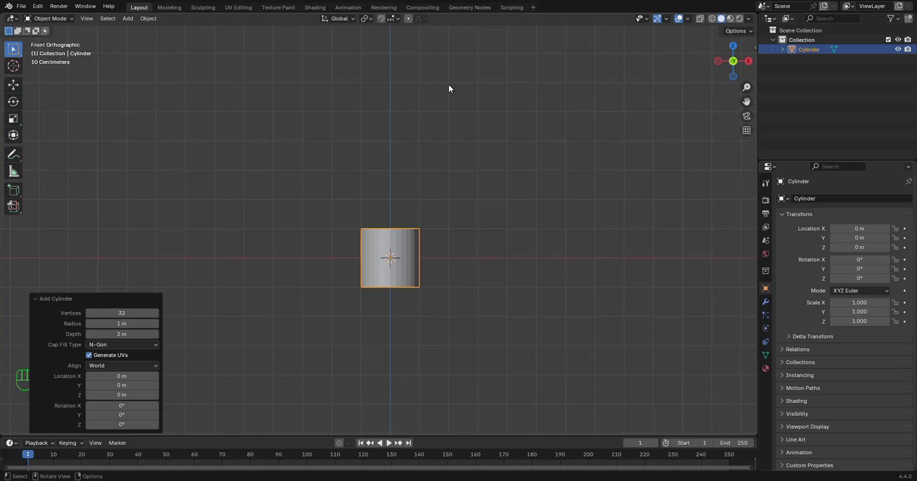
{"action": "mouse_move", "coordinate": [122, 324]}
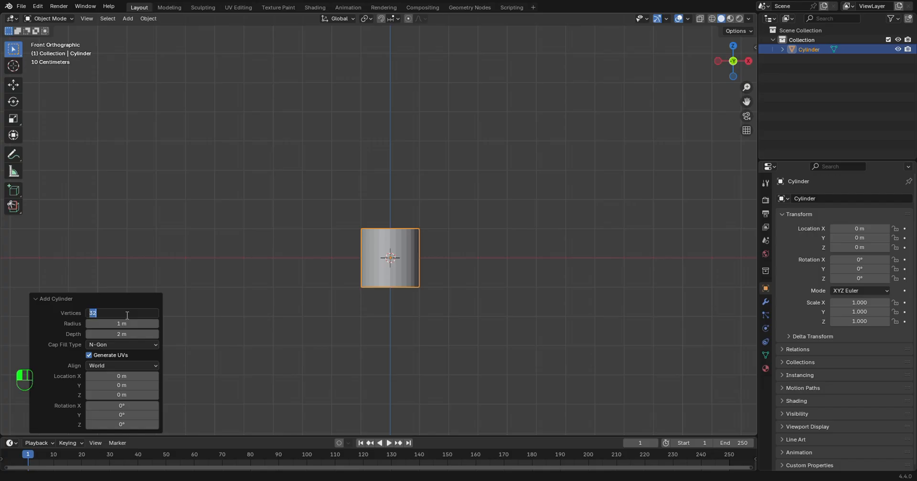
Give the cylinder 20 vertices and set Cap Fill Type to Nothing.
{"action": "type", "text": "20"}
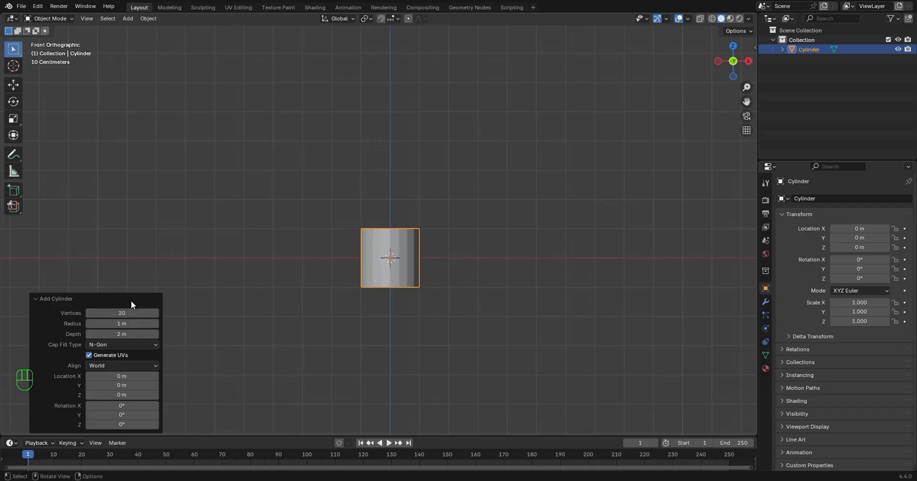
{"action": "left_click", "coordinate": [121, 345]}
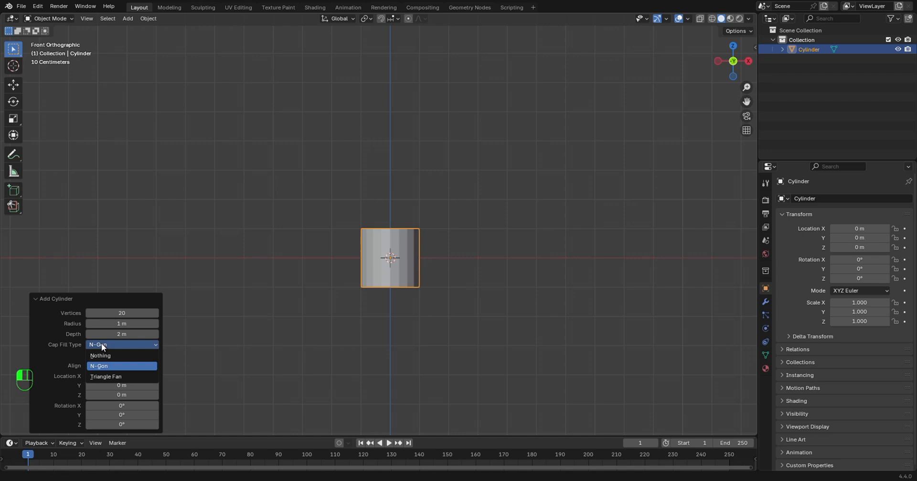
{"action": "left_click", "coordinate": [100, 356]}
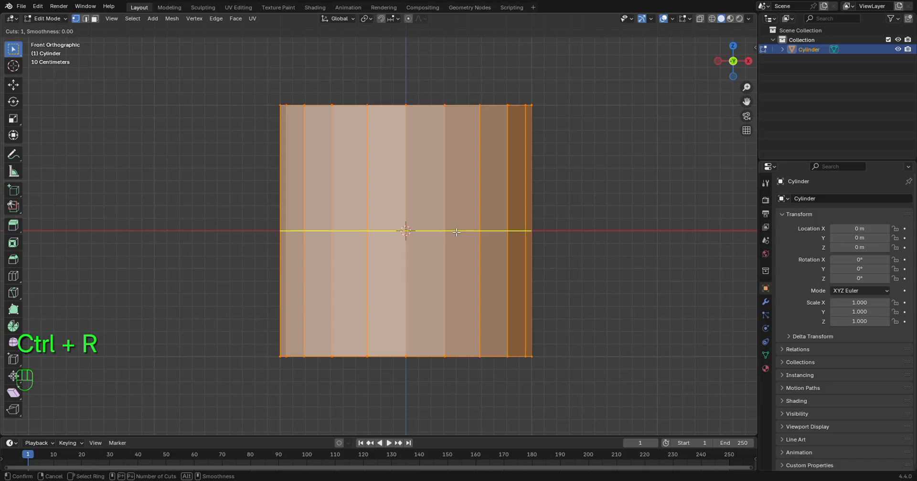
Place a horizontal loop cut just below the cylinder's top rim.
{"action": "left_click", "coordinate": [456, 232]}
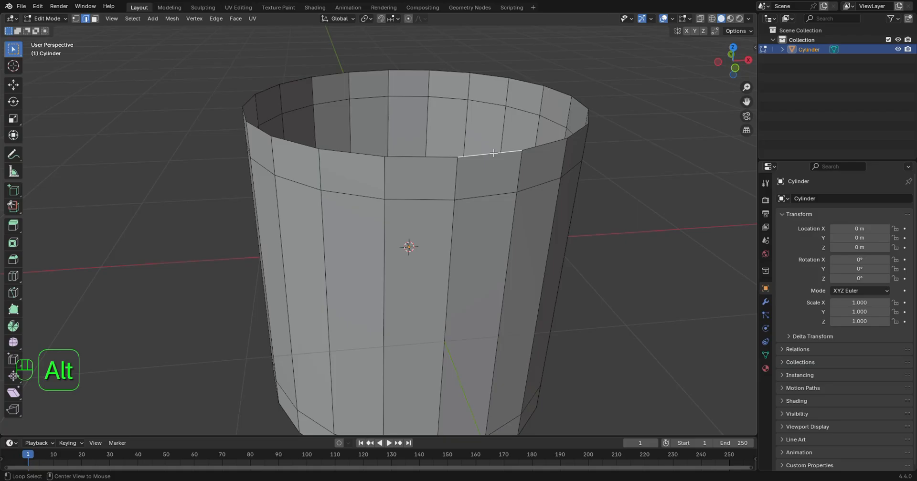
Grid-fill the cylinder's top rim loop and switch to front orthographic view.
{"action": "left_click", "coordinate": [494, 153]}
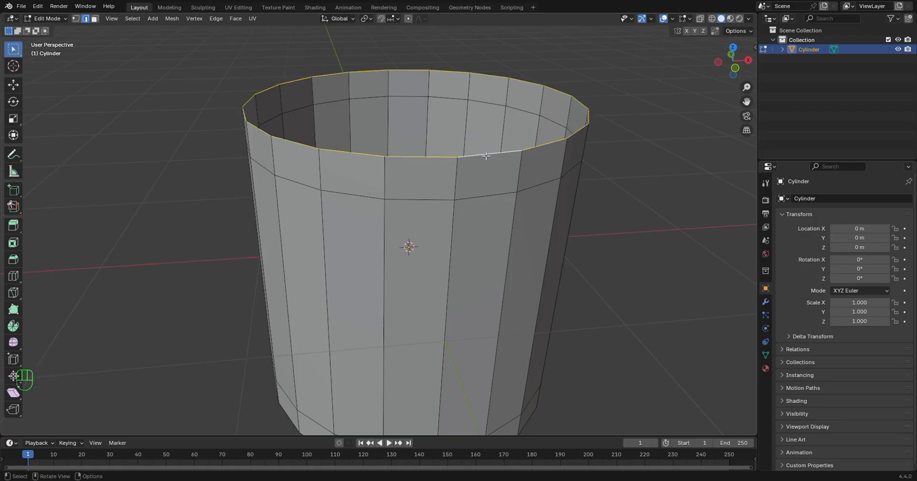
{"action": "key", "text": "Ctrl+Z"}
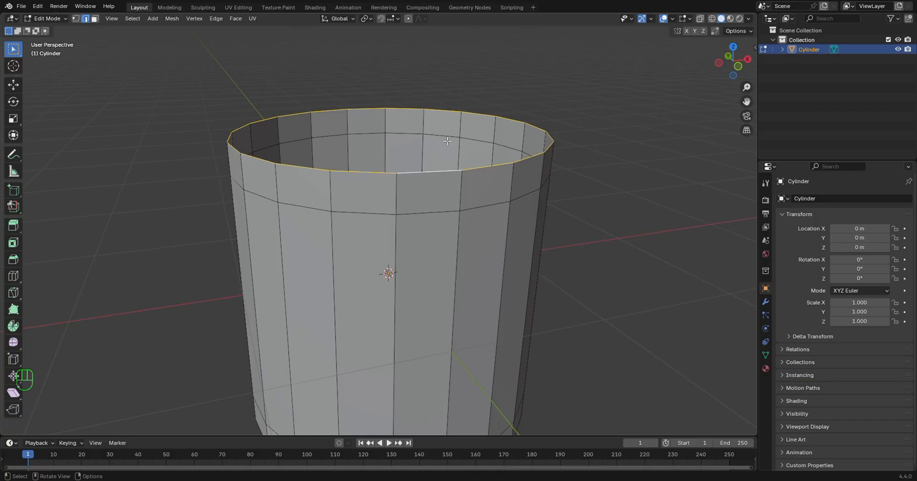
{"action": "key", "text": "F3"}
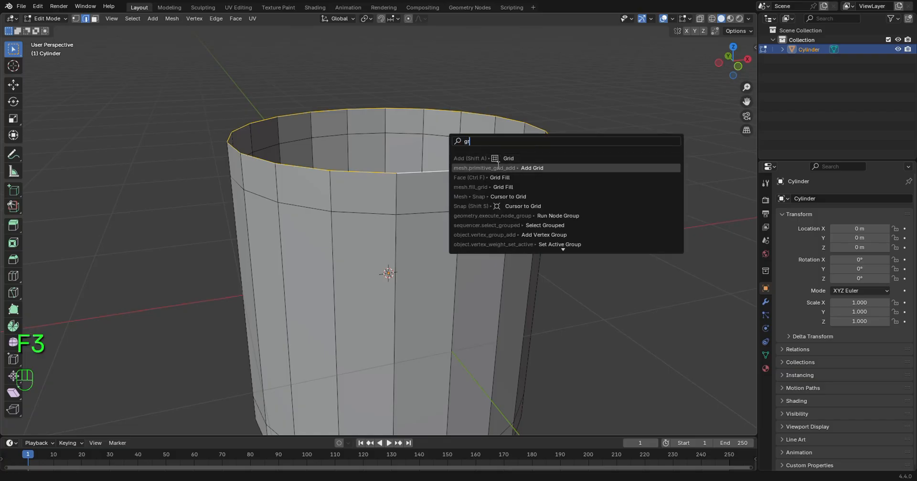
{"action": "left_click", "coordinate": [502, 187]}
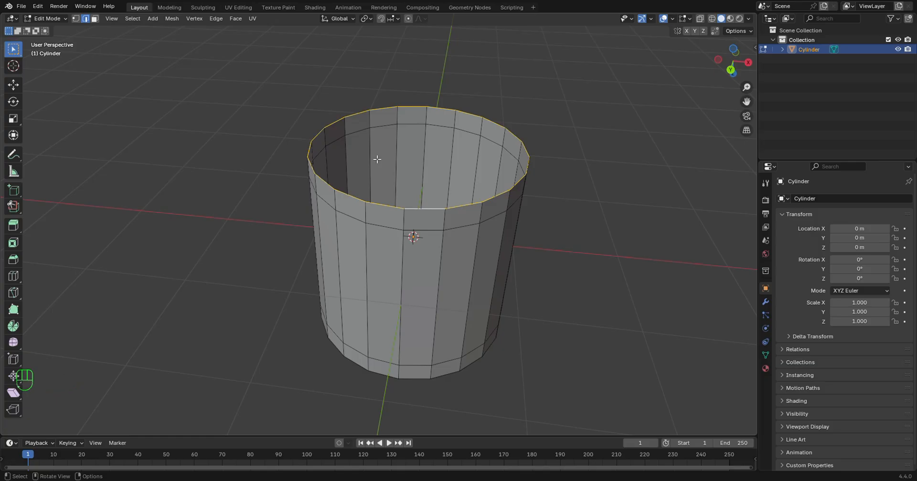
{"action": "key", "text": "f3"}
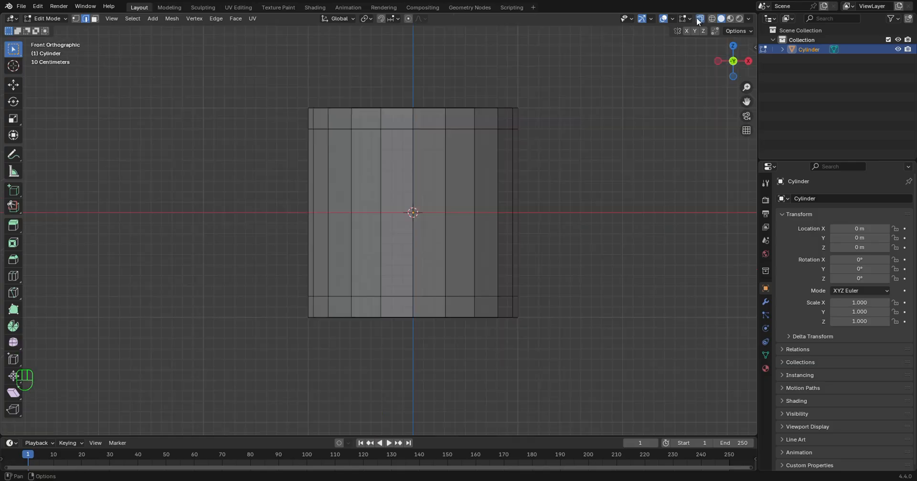
Subdivide the cylinder's vertical wall edges with 4 cuts.
{"action": "left_click_drag", "start_coordinate": [275, 158], "coordinate": [560, 242]}
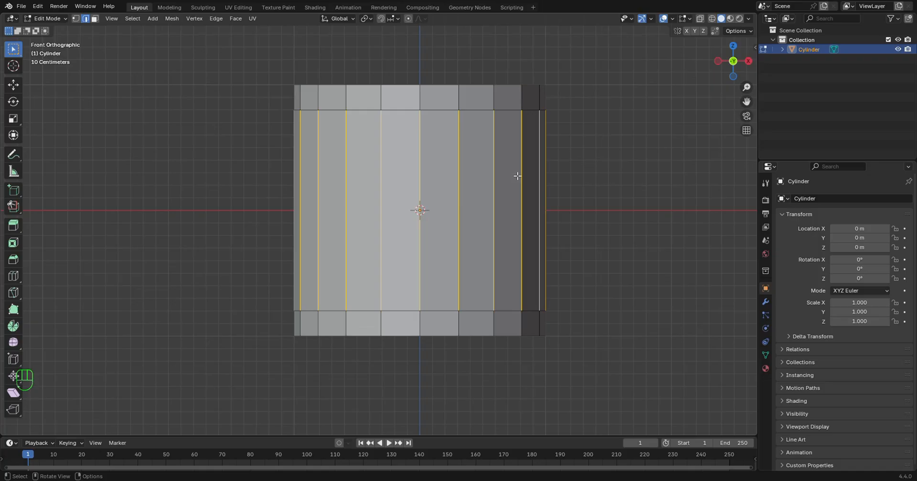
{"action": "right_click", "coordinate": [517, 177]}
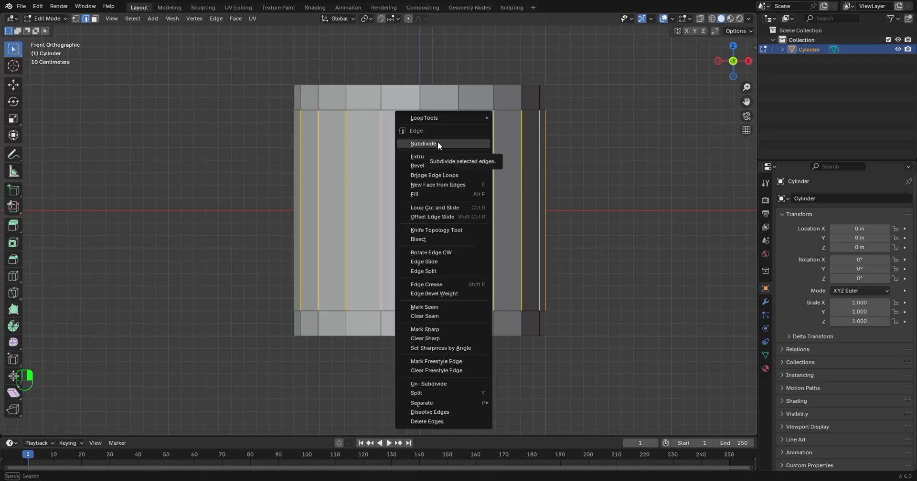
{"action": "left_click", "coordinate": [423, 143]}
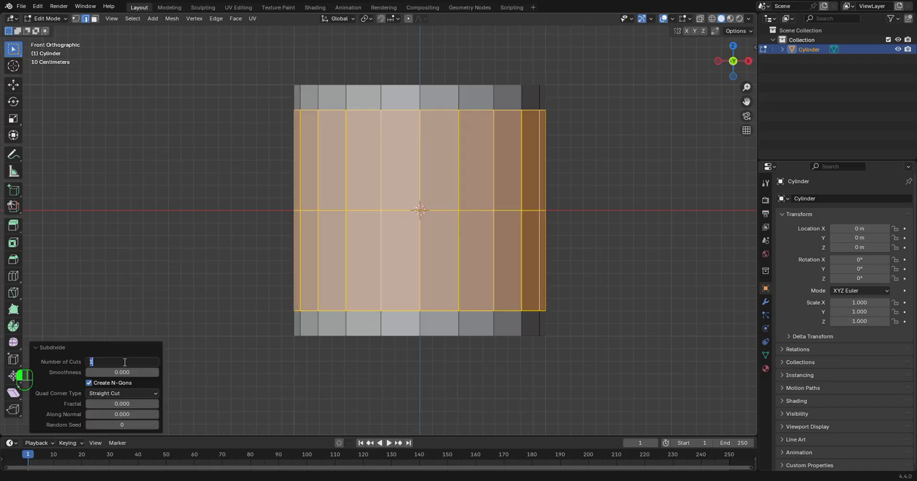
{"action": "type", "text": "4"}
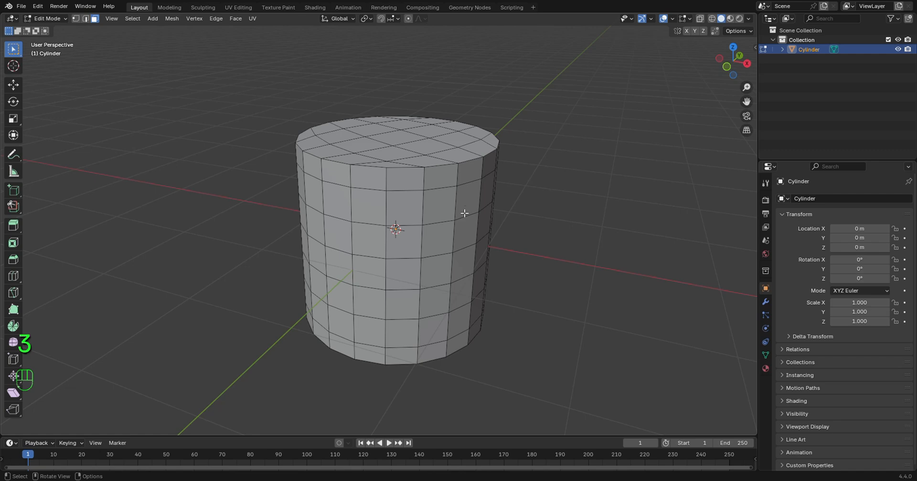
Poke all faces, convert tris to diamond quads, then poke again into a star pattern.
{"action": "key", "text": "Numpad1"}
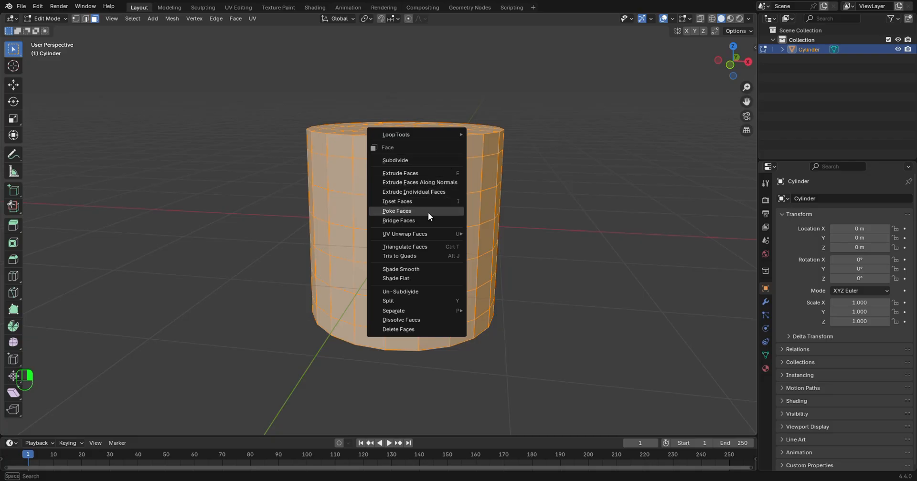
{"action": "left_click", "coordinate": [397, 211]}
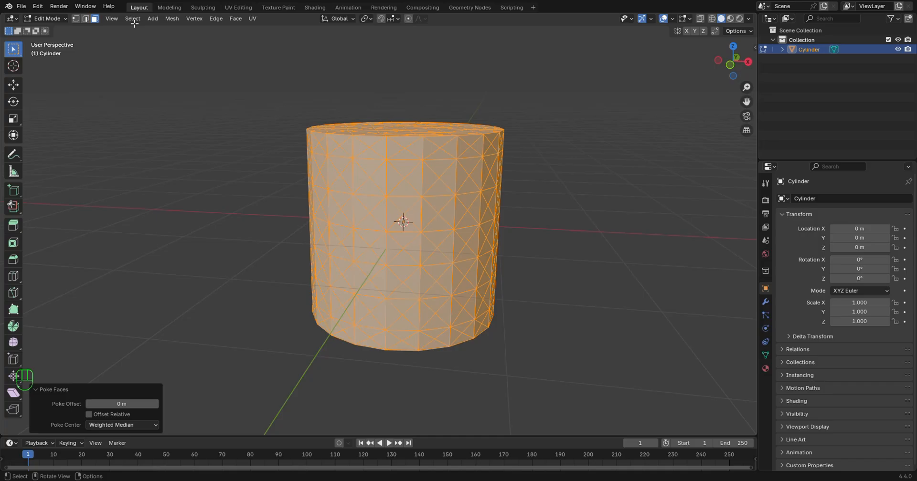
{"action": "mouse_move", "coordinate": [276, 190]}
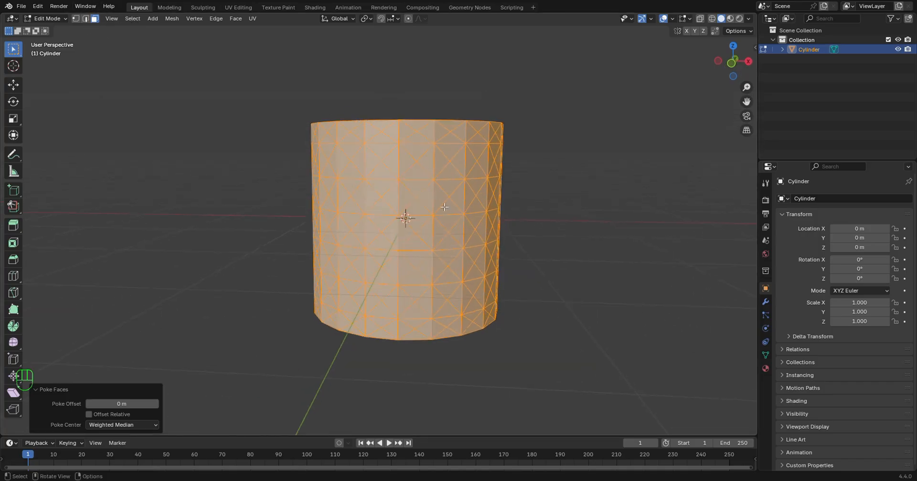
{"action": "right_click", "coordinate": [407, 219]}
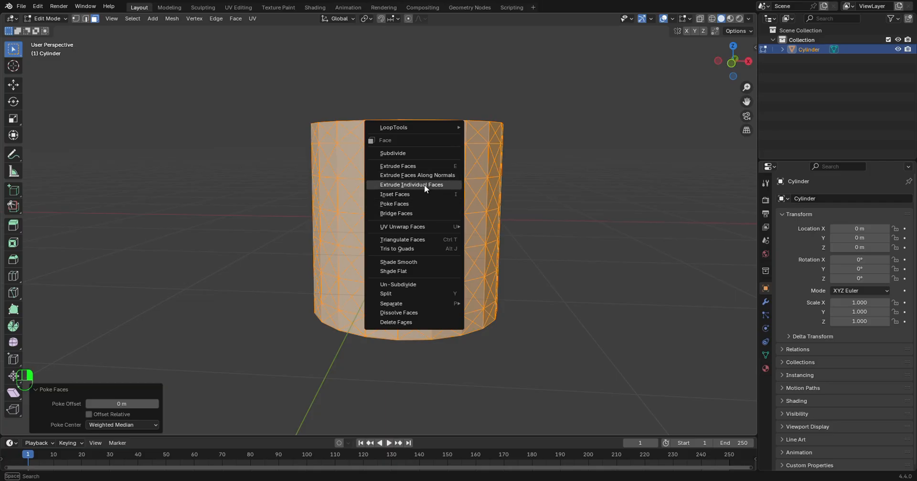
{"action": "mouse_move", "coordinate": [397, 249]}
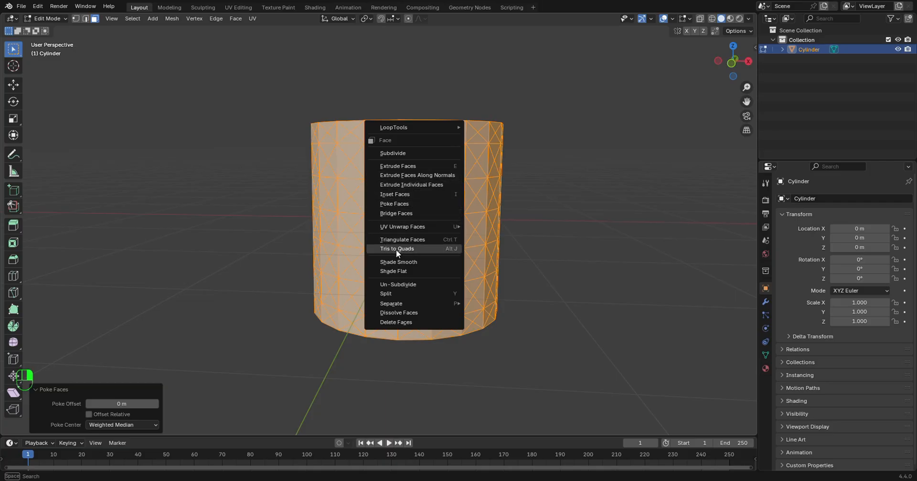
{"action": "left_click", "coordinate": [397, 249]}
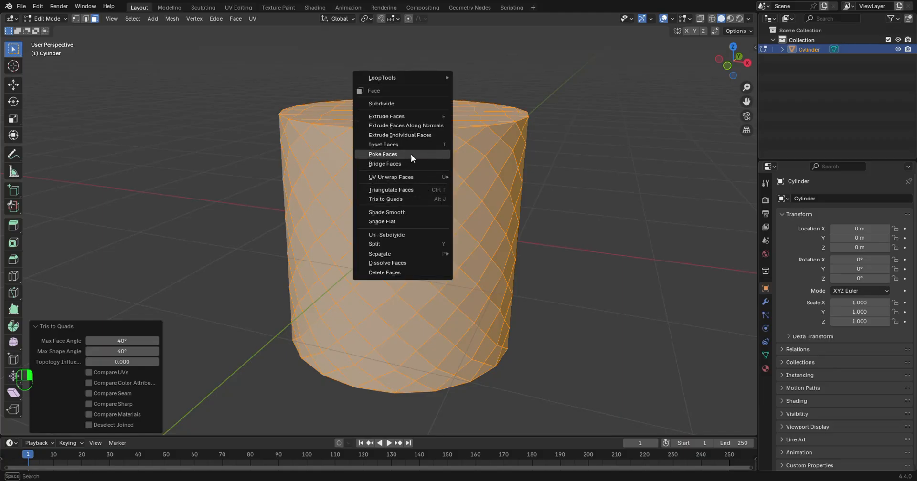
{"action": "left_click", "coordinate": [382, 154]}
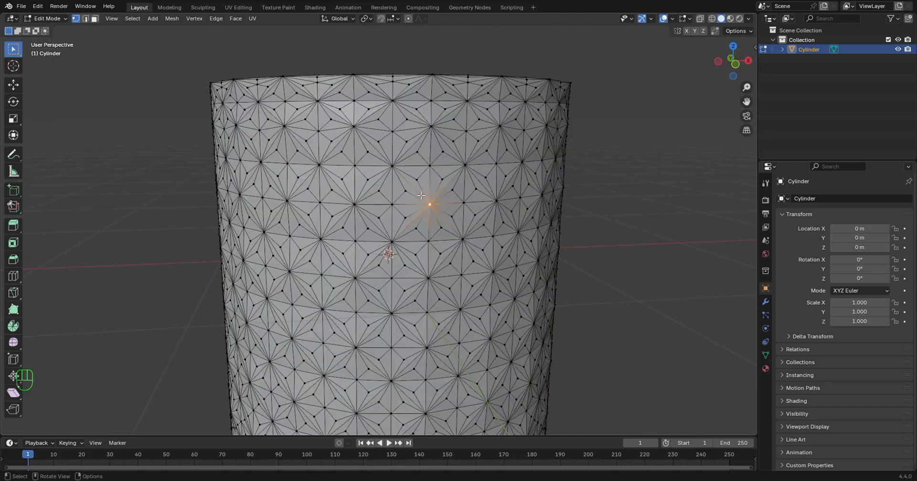
Select all star-centre vertices via Select Similar > Amount of Adjacent Faces.
{"action": "left_click", "coordinate": [131, 19]}
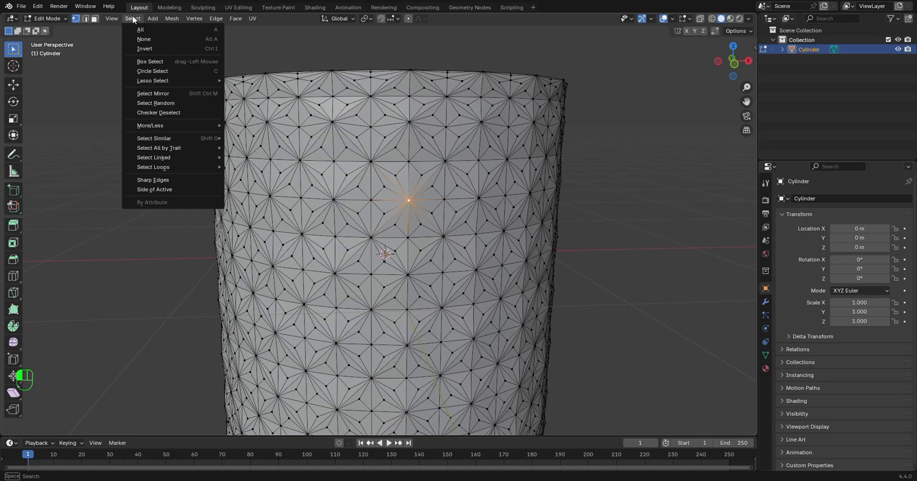
{"action": "mouse_move", "coordinate": [143, 39]}
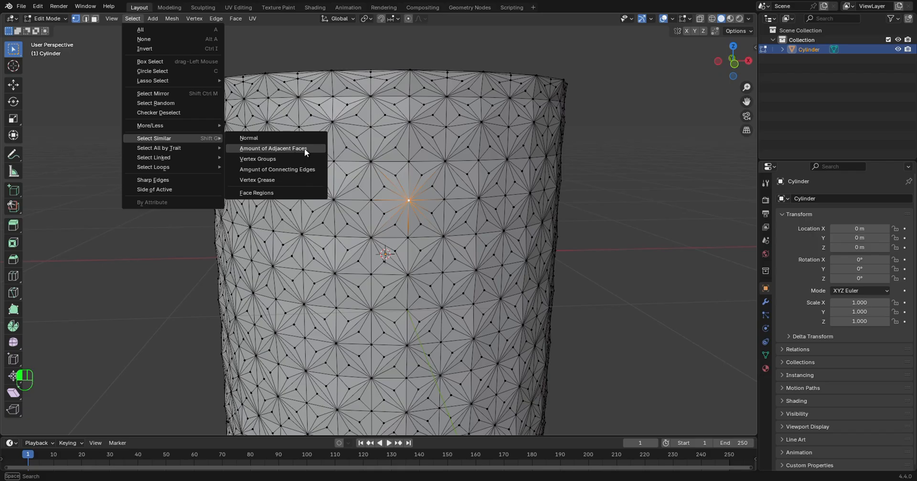
{"action": "mouse_move", "coordinate": [294, 150]}
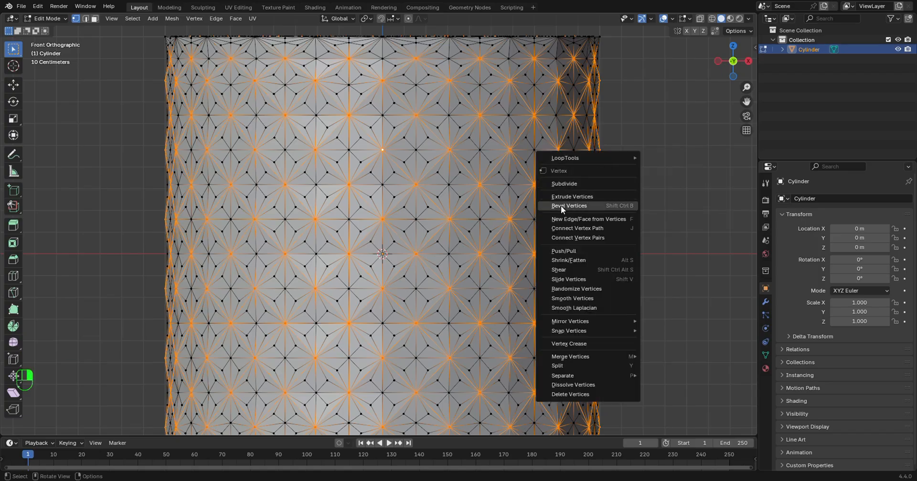
Bevel the star-centre vertices into small round dot faces.
{"action": "left_click", "coordinate": [568, 206]}
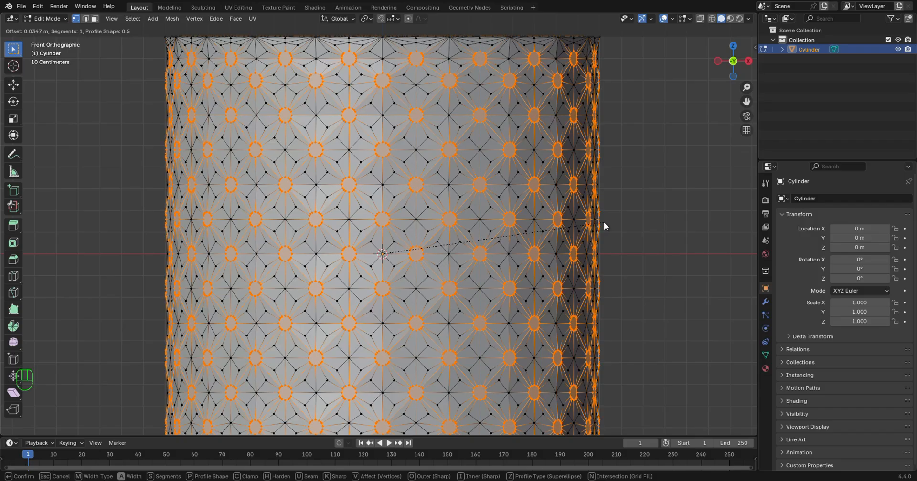
{"action": "left_click", "coordinate": [489, 240]}
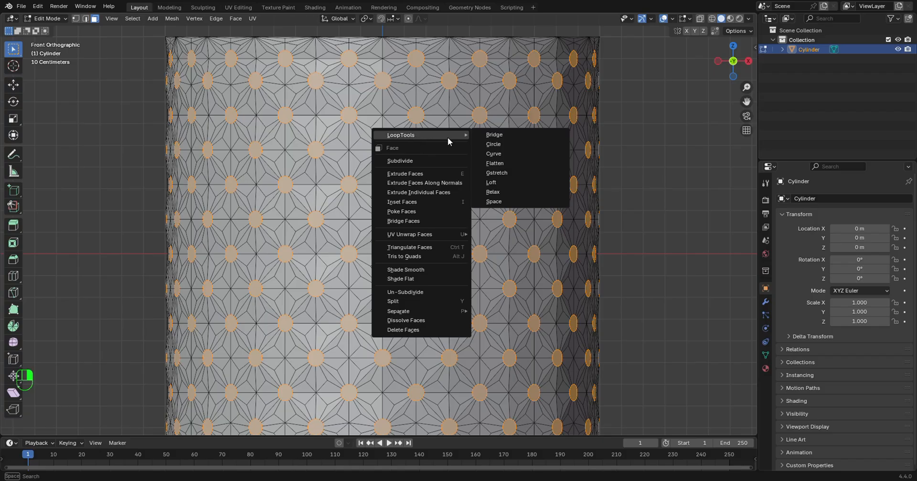
Make the beveled dot faces perfectly circular with LoopTools Circle.
{"action": "left_click", "coordinate": [493, 144]}
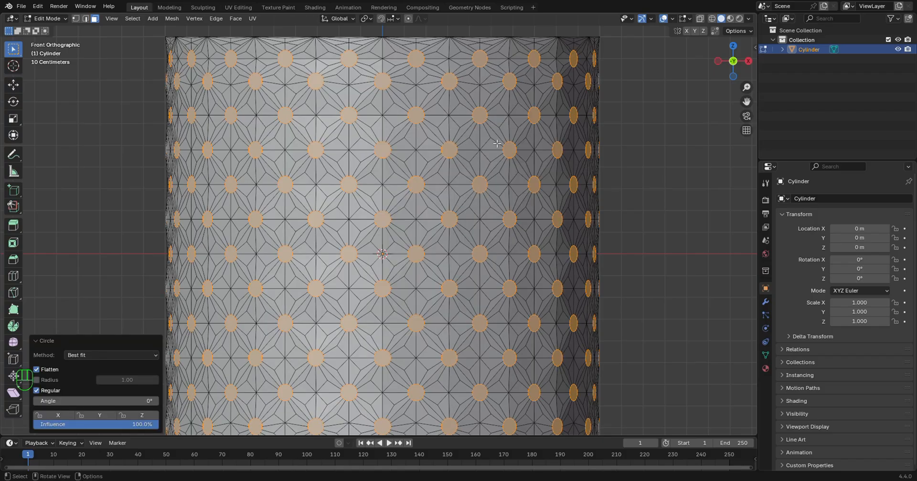
{"action": "mouse_move", "coordinate": [439, 180]}
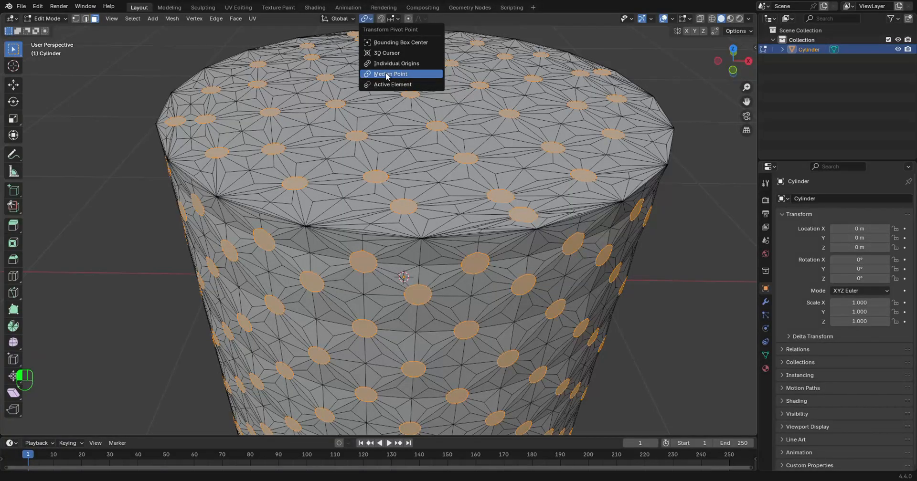
Set the transform pivot for pushing the circle faces inward about -0.06 m.
{"action": "left_click", "coordinate": [389, 75]}
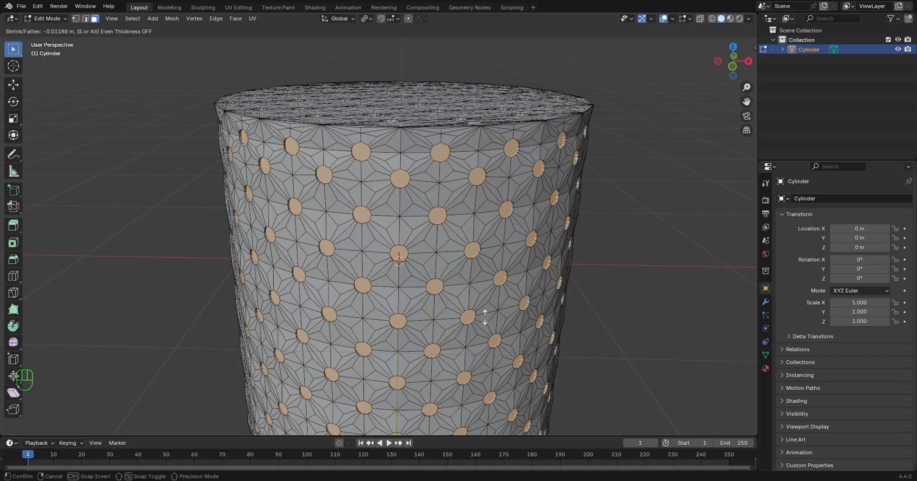
{"action": "mouse_move", "coordinate": [487, 319]}
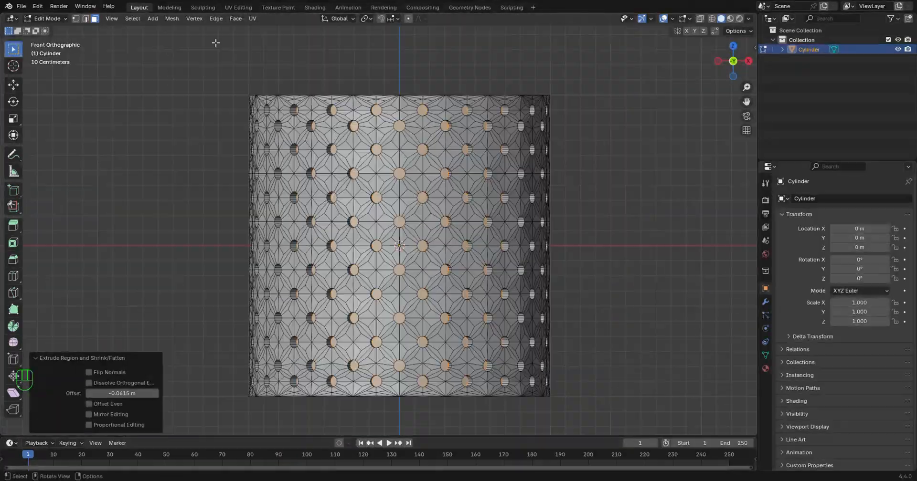
Grow the selection by one step, undo, then scale the selected faces down to about 0.04.
{"action": "left_click", "coordinate": [132, 19]}
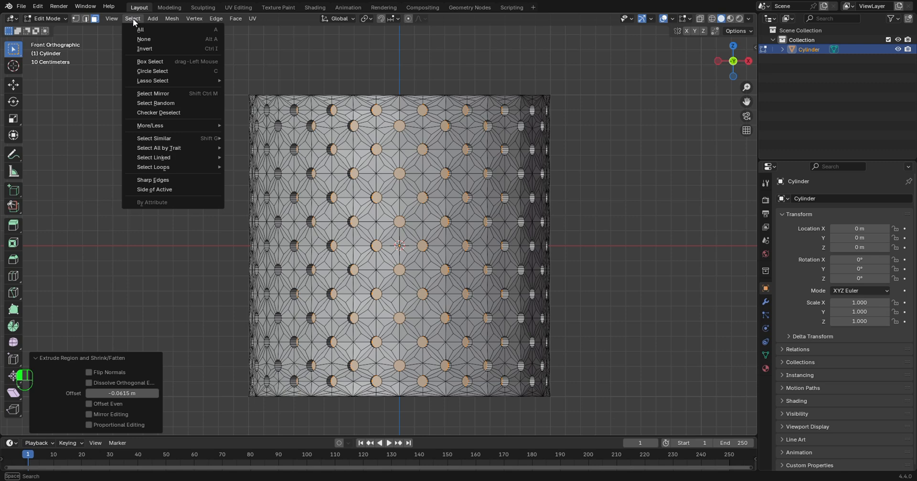
{"action": "mouse_move", "coordinate": [177, 129]}
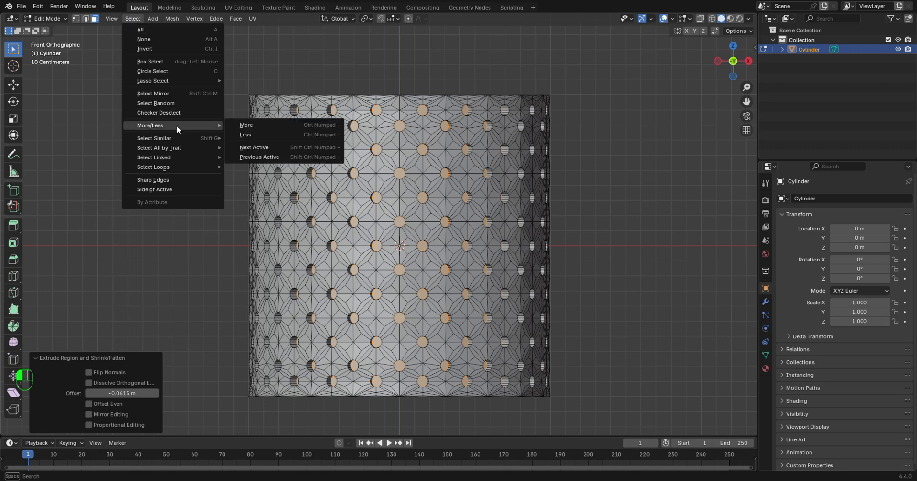
{"action": "mouse_move", "coordinate": [259, 129]}
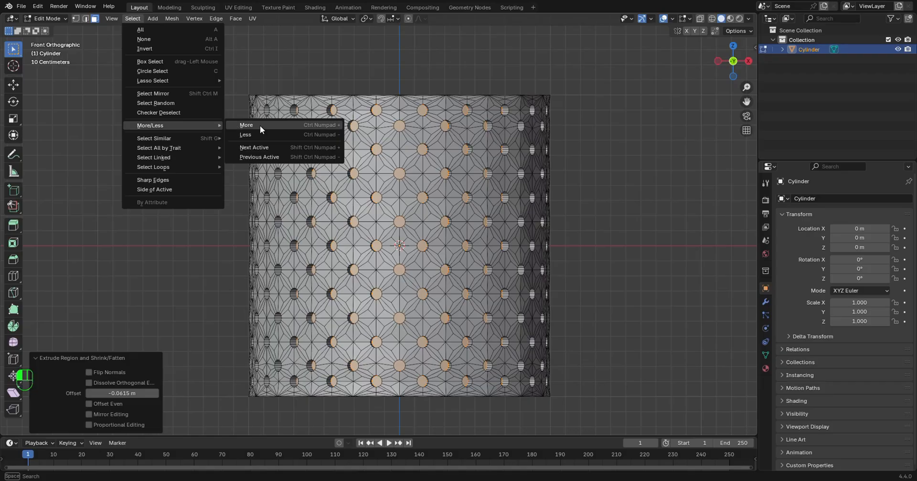
{"action": "left_click", "coordinate": [245, 125]}
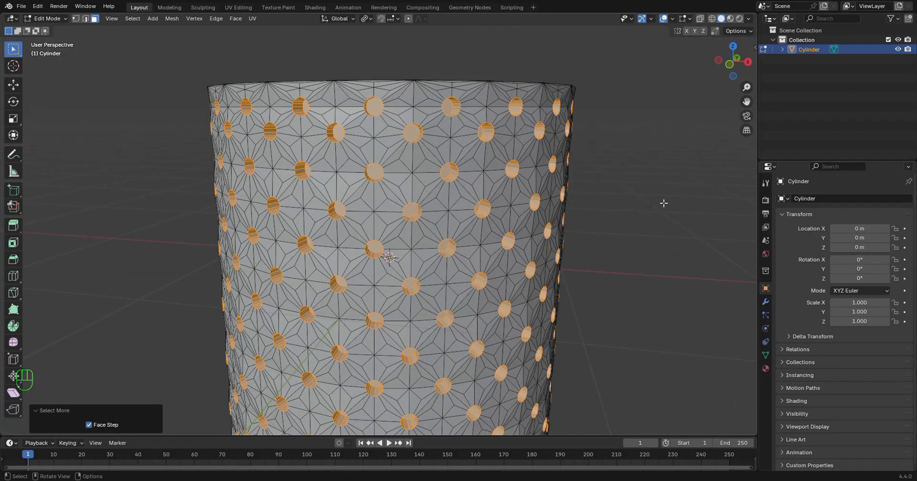
{"action": "mouse_move", "coordinate": [670, 204]}
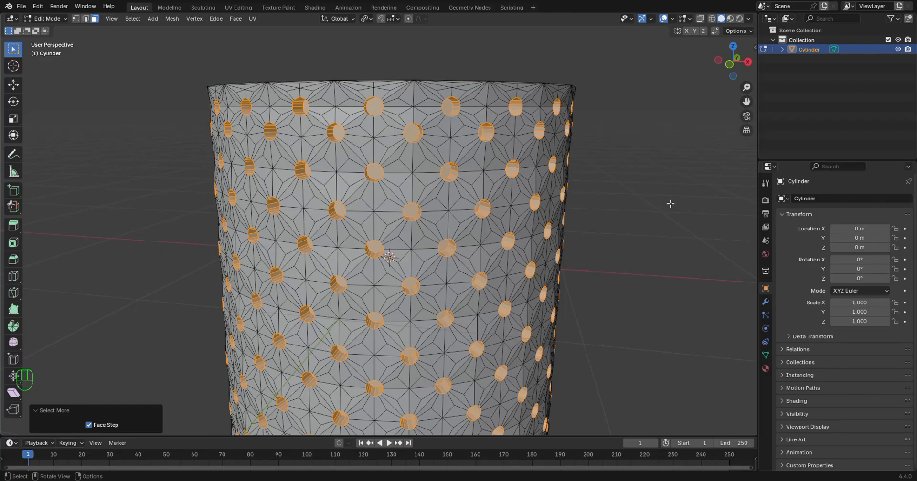
{"action": "key", "text": "ctrl+z"}
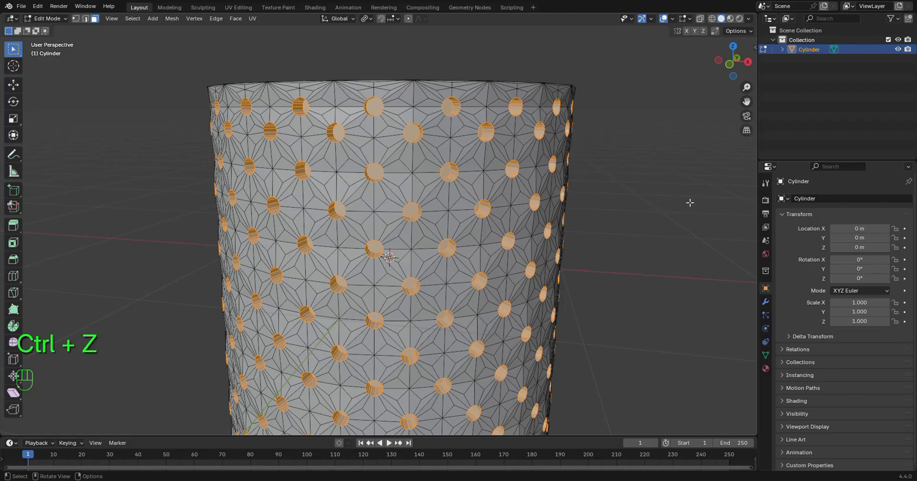
{"action": "key", "text": "s"}
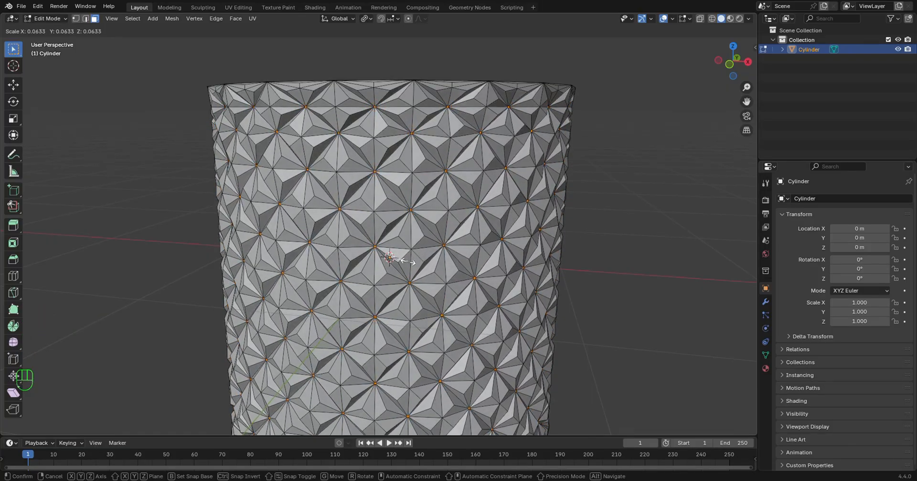
{"action": "left_click", "coordinate": [391, 259]}
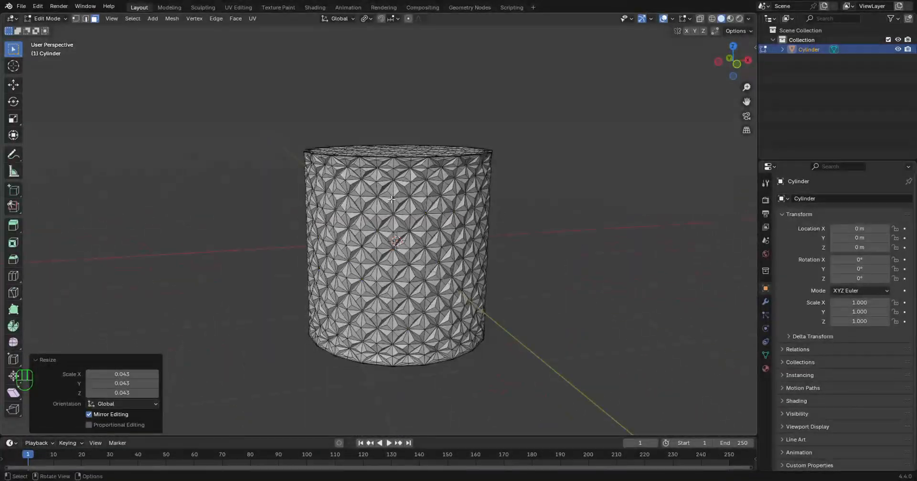
Return to Object Mode, view from the front and bring up the cylinder's Subdivision modifier settings.
{"action": "key", "text": "Tab"}
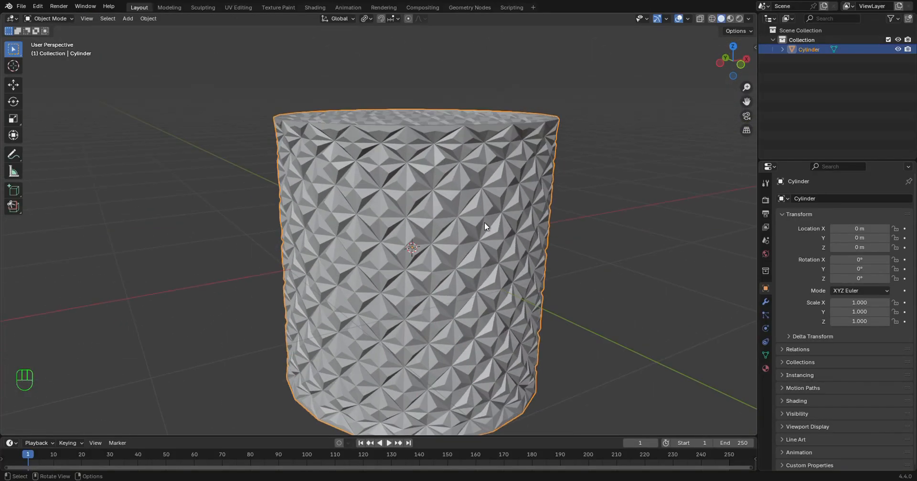
{"action": "key", "text": "KP_1"}
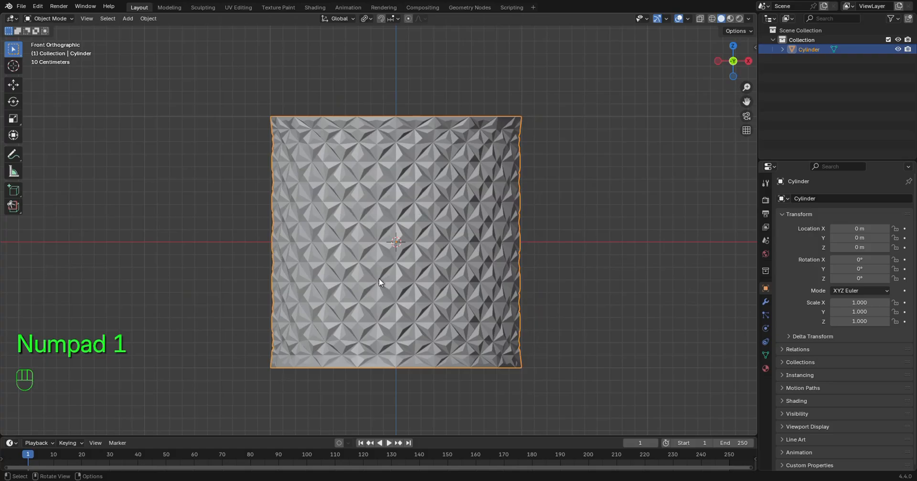
{"action": "mouse_move", "coordinate": [493, 240]}
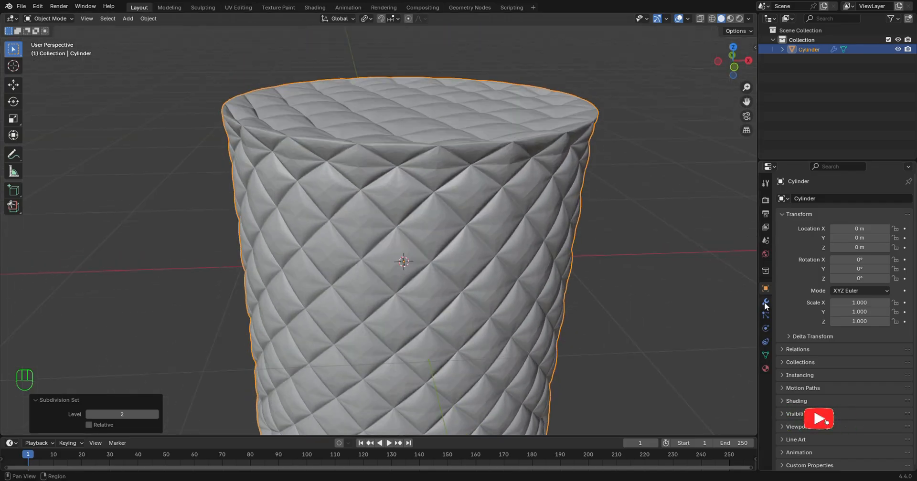
{"action": "left_click", "coordinate": [765, 302]}
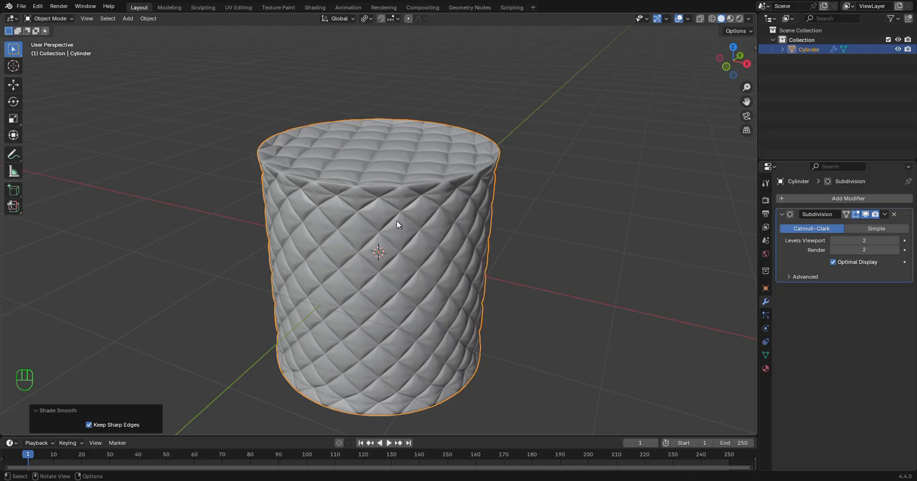
Switch the viewport to Material Preview shading and reselect the pink-material cylinder.
{"action": "key", "text": "Z"}
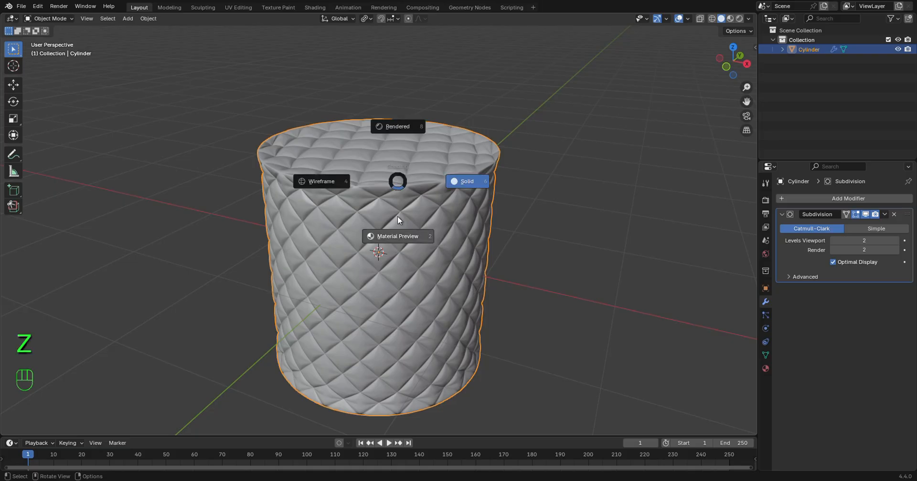
{"action": "left_click", "coordinate": [765, 370]}
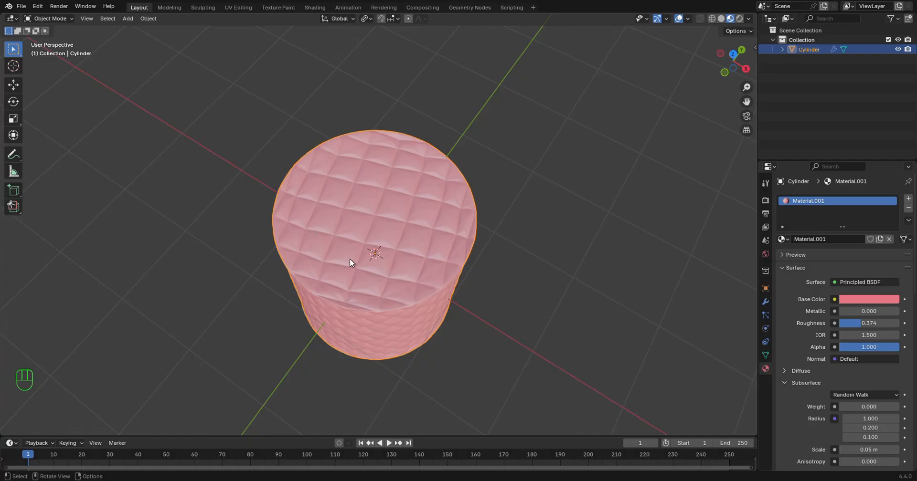
{"action": "mouse_move", "coordinate": [463, 240]}
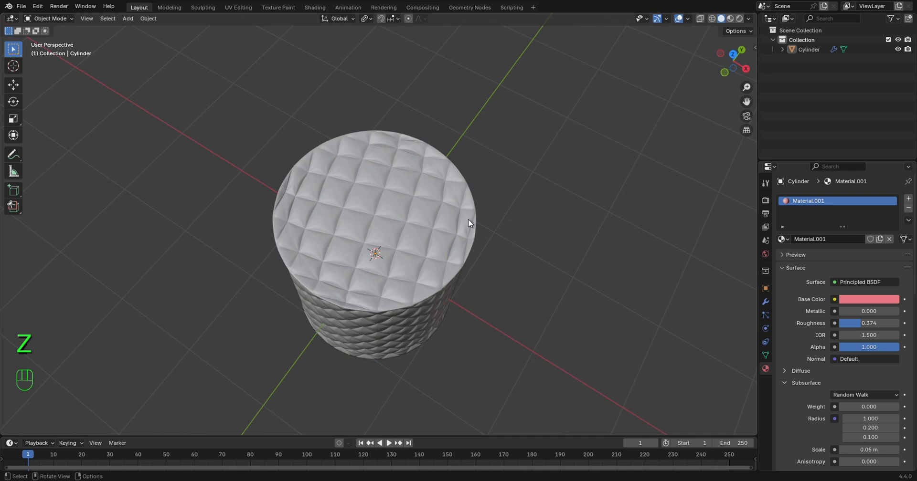
{"action": "left_click", "coordinate": [442, 176]}
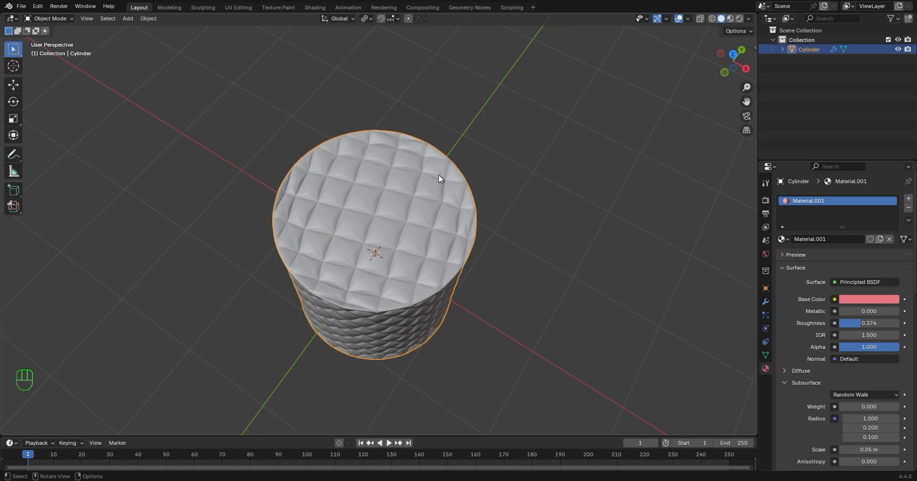
View from the top, hide the finished cylinder and add a new plane mesh at the origin.
{"action": "key", "text": "KP_7"}
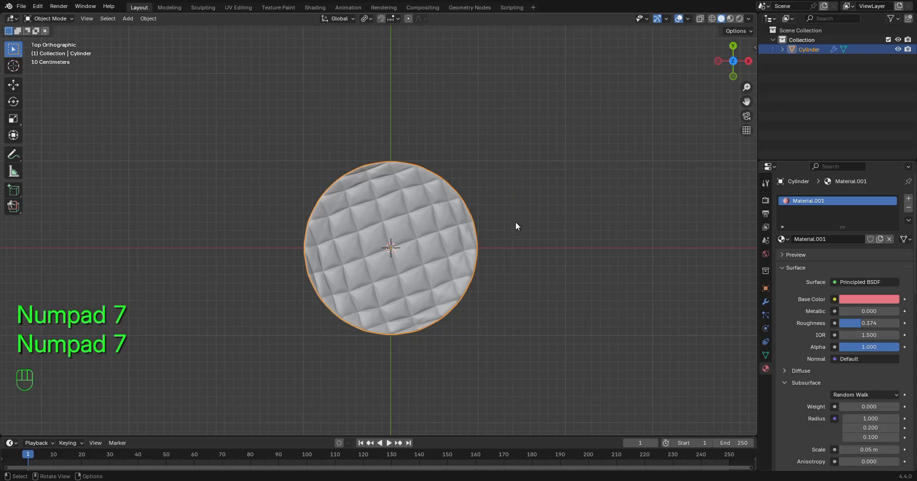
{"action": "key", "text": "KP_7"}
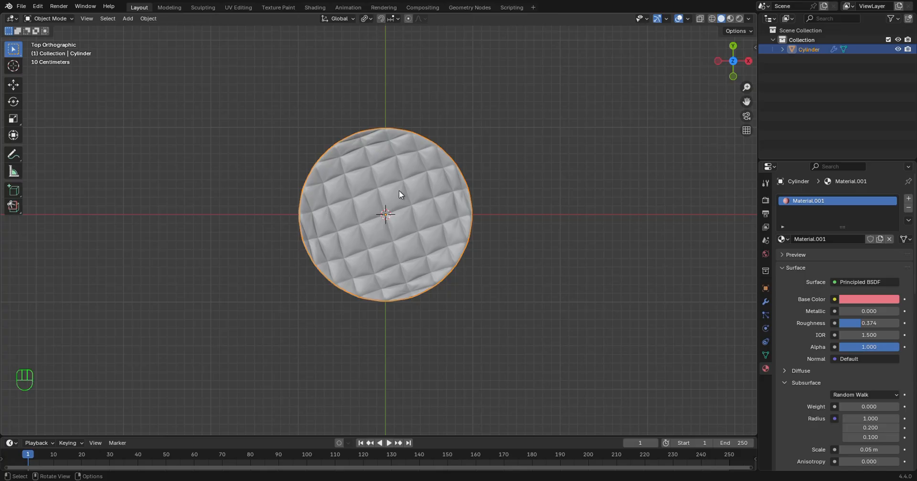
{"action": "key", "text": "h"}
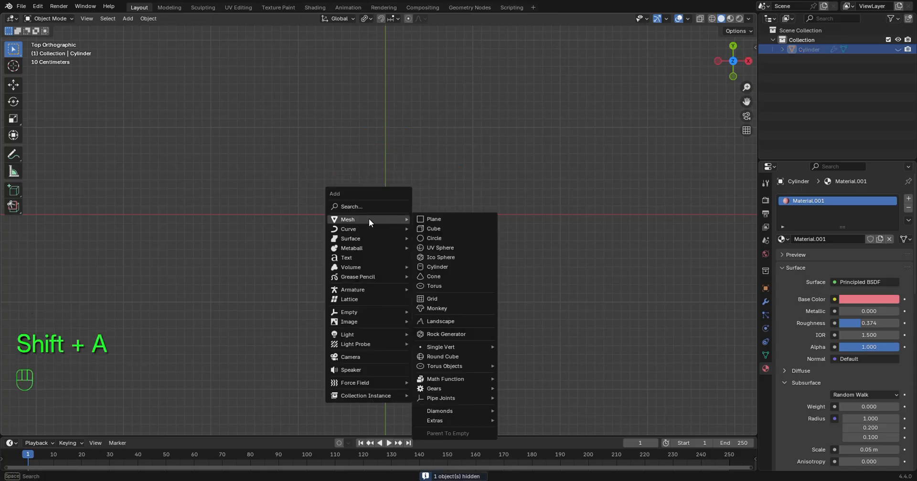
{"action": "left_click", "coordinate": [433, 218]}
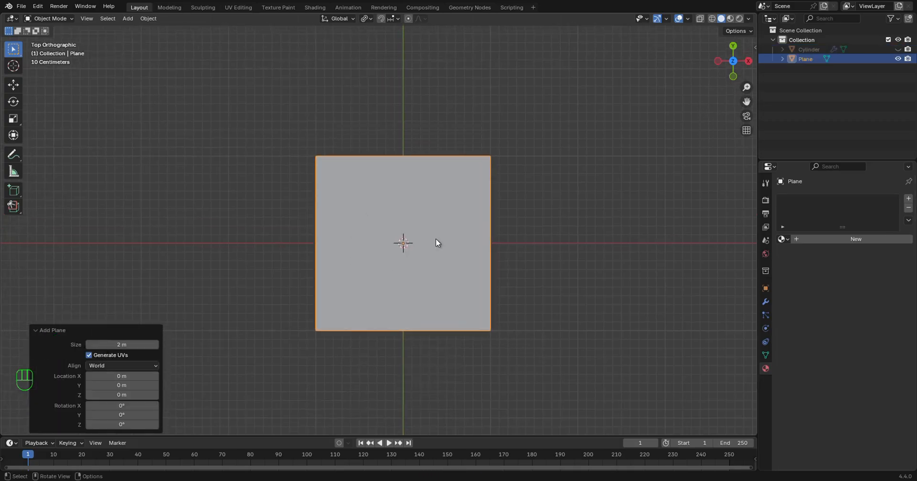
In Edit Mode subdivide the plane with 2 cuts and poke its faces into a triangulated star pattern.
{"action": "key", "text": "Tab"}
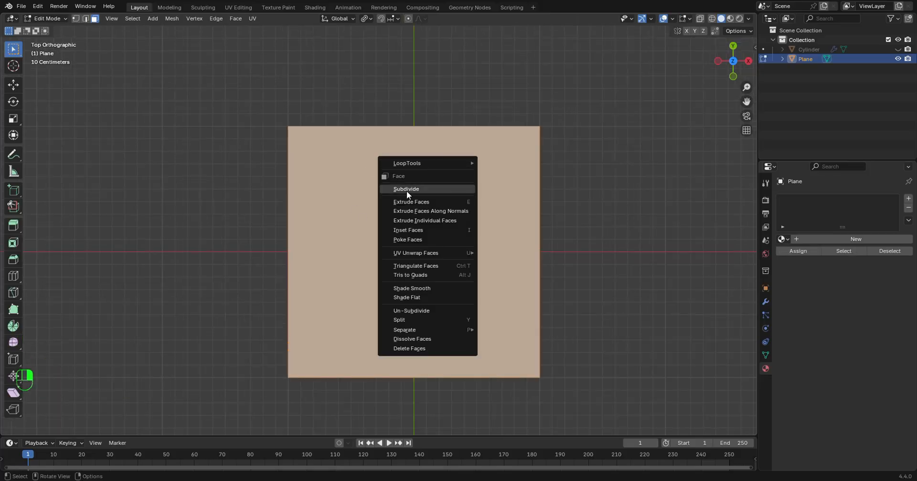
{"action": "left_click", "coordinate": [406, 189]}
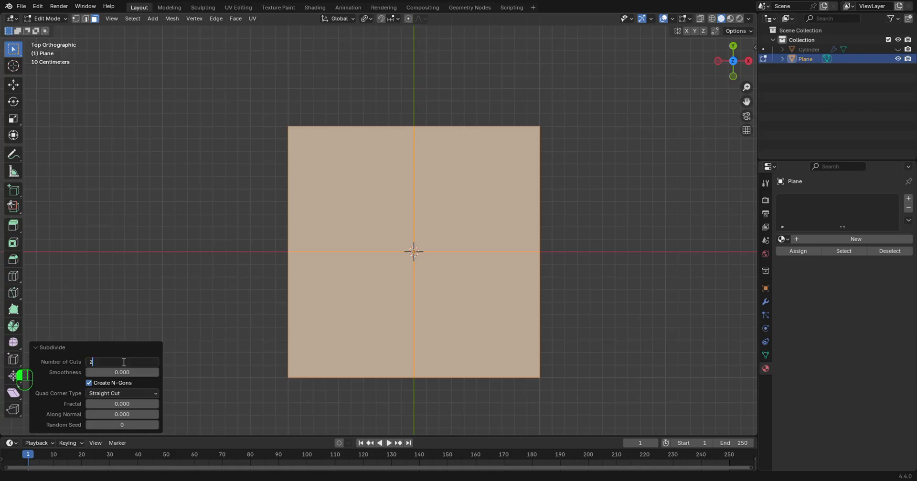
{"action": "right_click", "coordinate": [413, 251]}
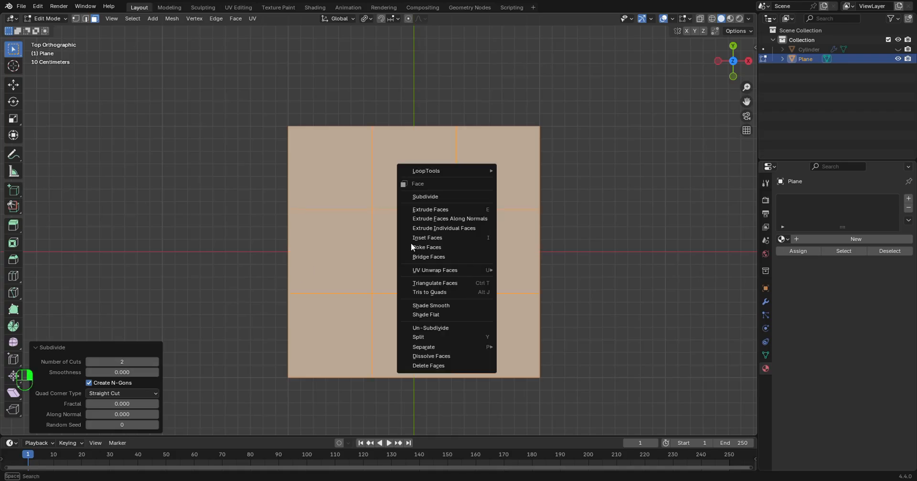
{"action": "mouse_move", "coordinate": [449, 251]}
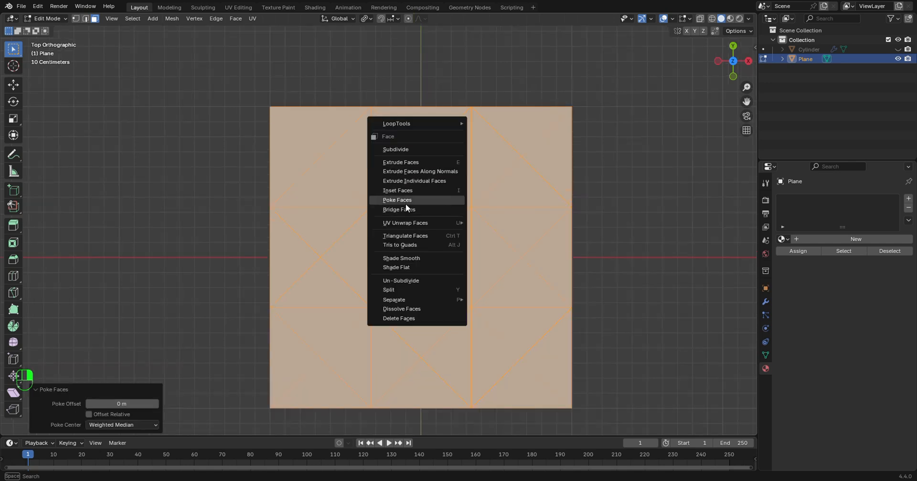
{"action": "mouse_move", "coordinate": [428, 203]}
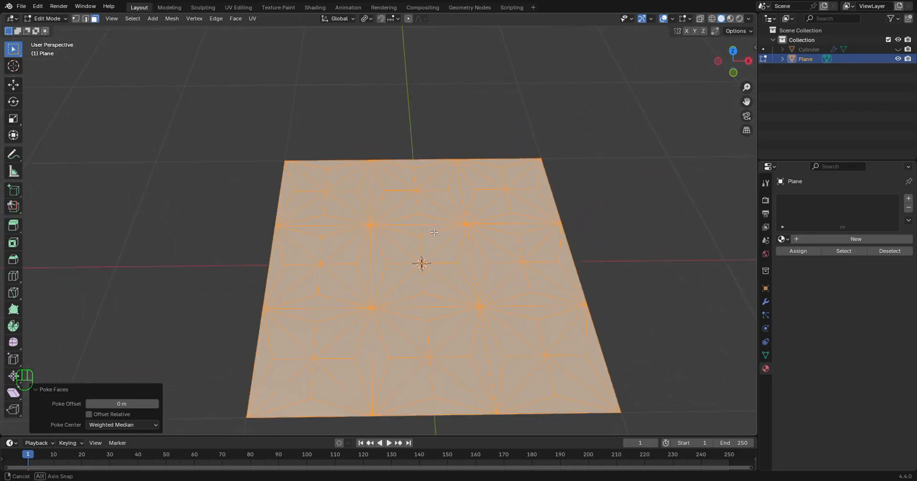
{"action": "left_click_drag", "start_coordinate": [432, 234], "coordinate": [386, 208]}
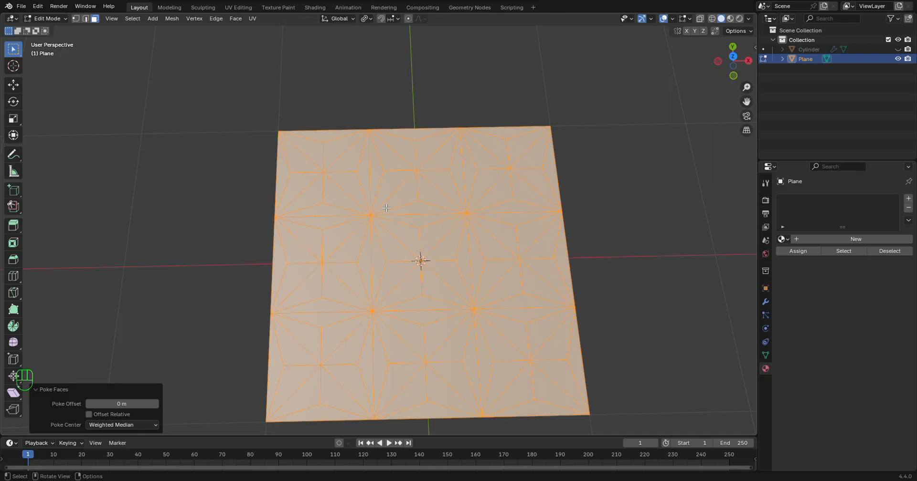
In vertex select, pick all star-centre vertices by their amount of connecting edges.
{"action": "key", "text": "1"}
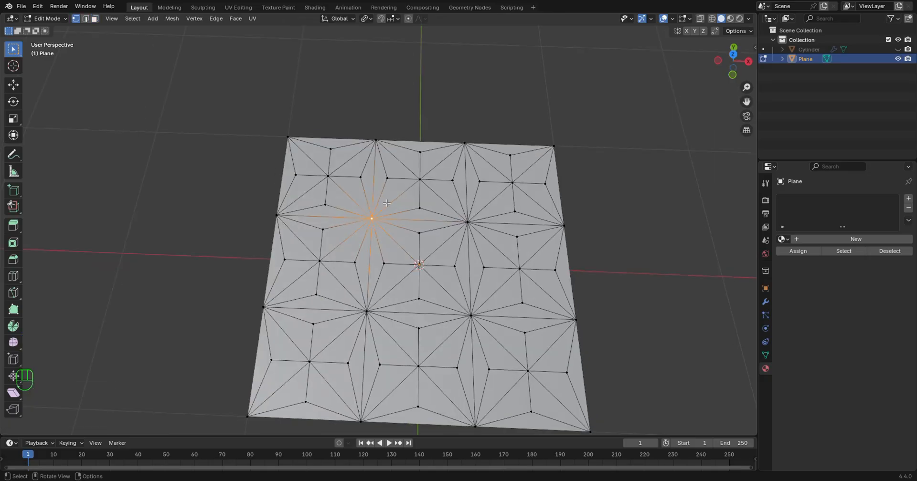
{"action": "left_click", "coordinate": [132, 20]}
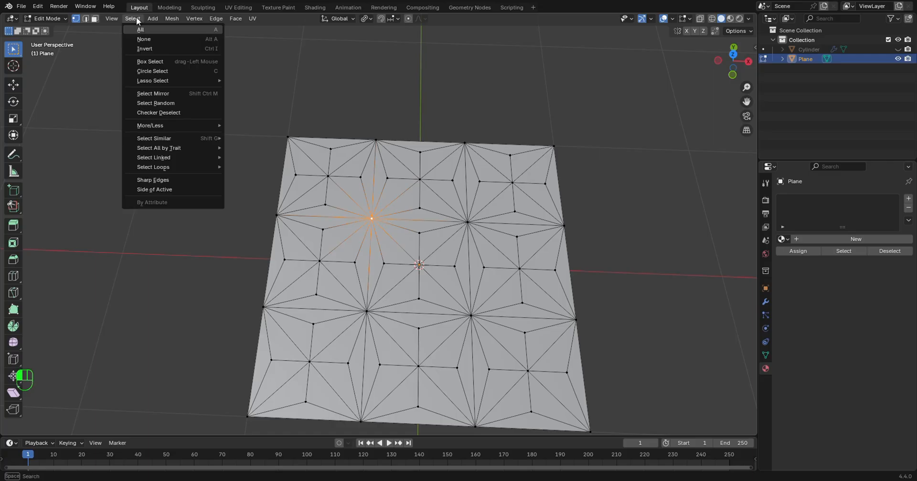
{"action": "mouse_move", "coordinate": [154, 139]}
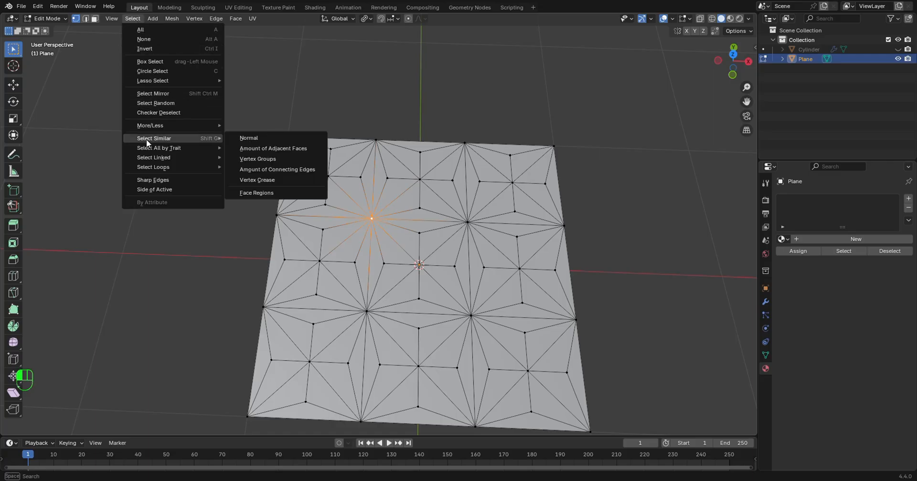
{"action": "mouse_move", "coordinate": [277, 171]}
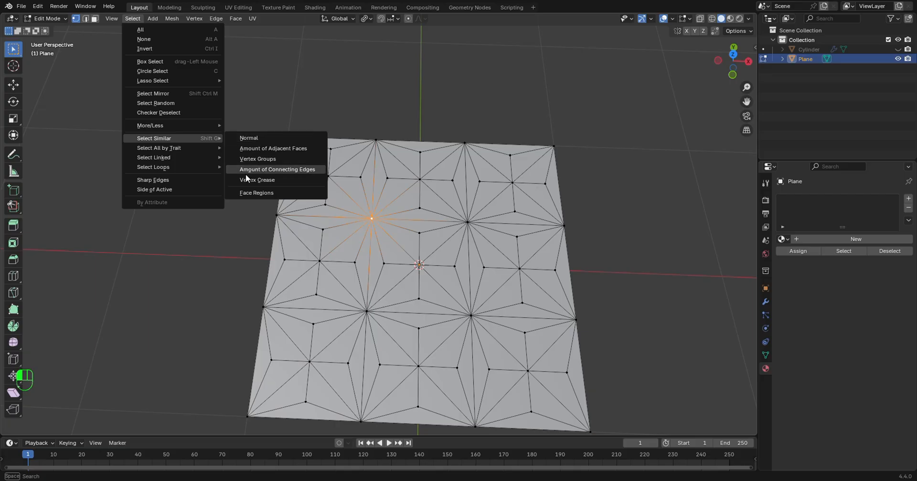
{"action": "mouse_move", "coordinate": [284, 176]}
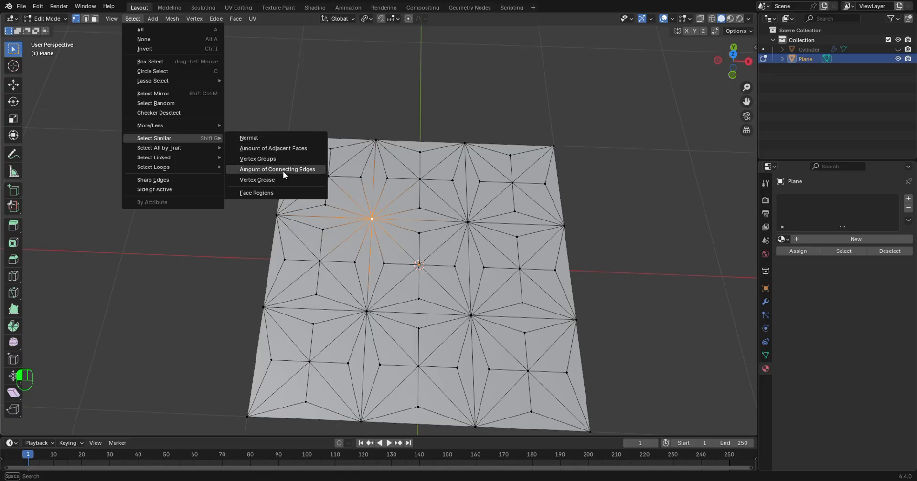
{"action": "left_click", "coordinate": [276, 169]}
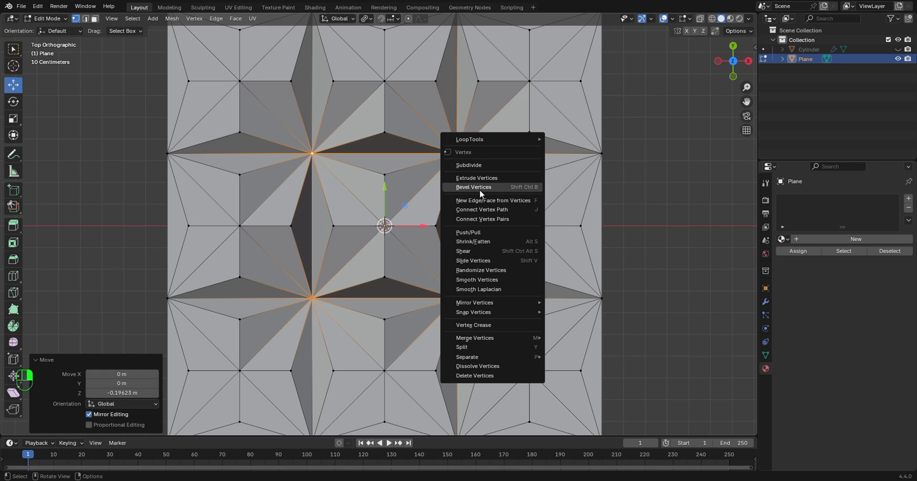
{"action": "mouse_move", "coordinate": [508, 195]}
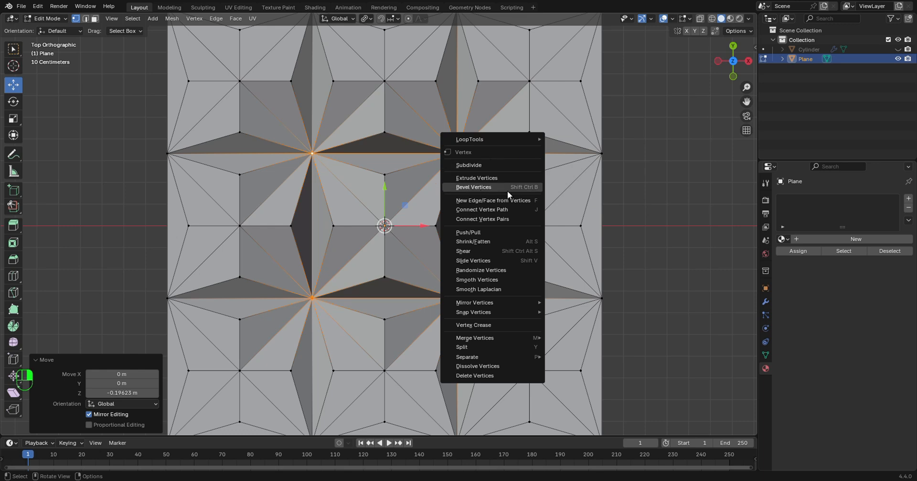
Bevel the star-centre vertices into small faces and reshape them as flat, regular LoopTools circles.
{"action": "left_click", "coordinate": [473, 187]}
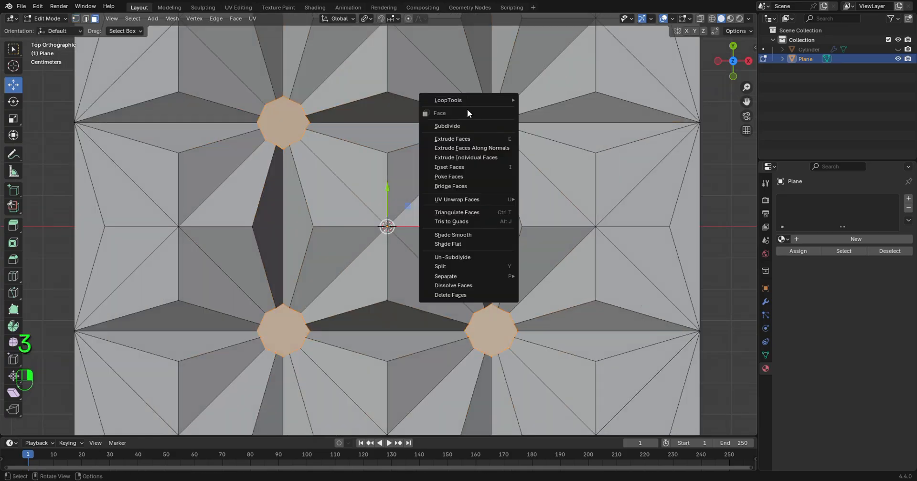
{"action": "mouse_move", "coordinate": [466, 100]}
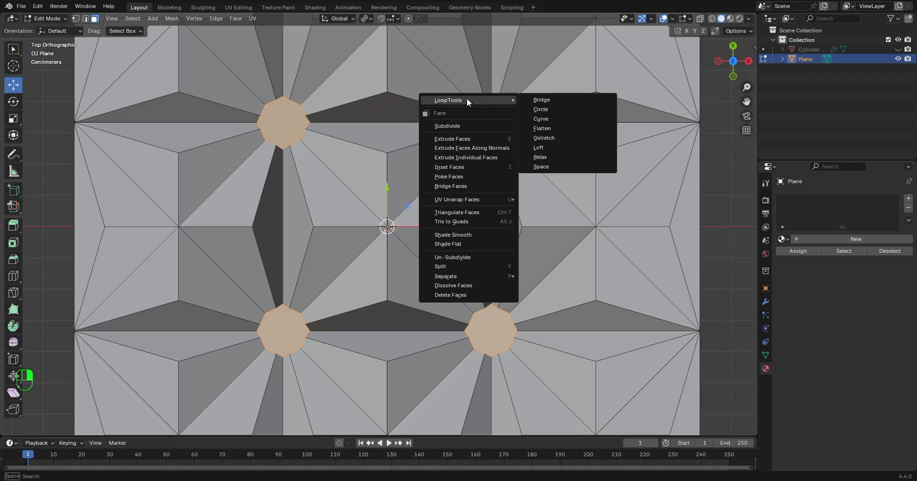
{"action": "mouse_move", "coordinate": [550, 132]}
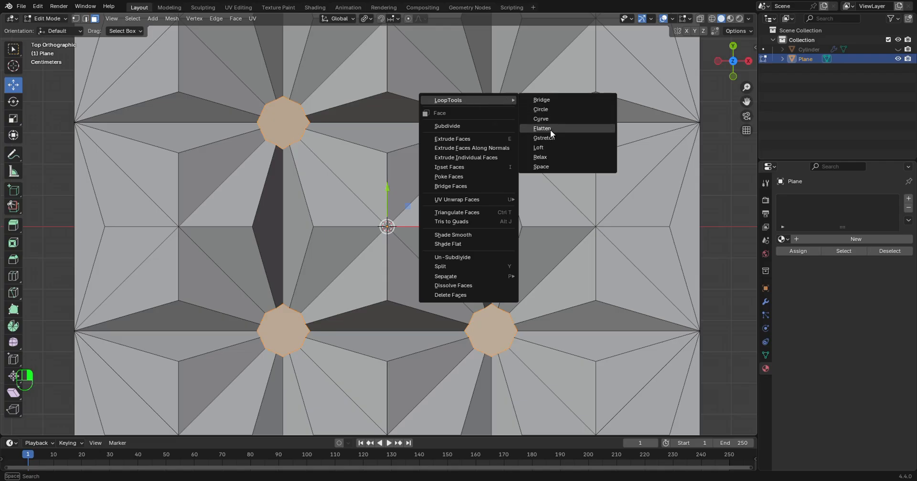
{"action": "left_click", "coordinate": [539, 109]}
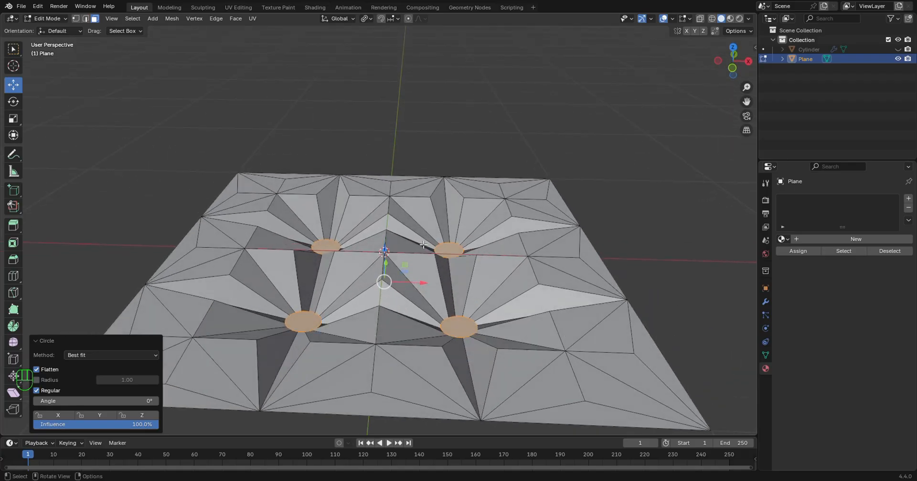
{"action": "left_click", "coordinate": [365, 19]}
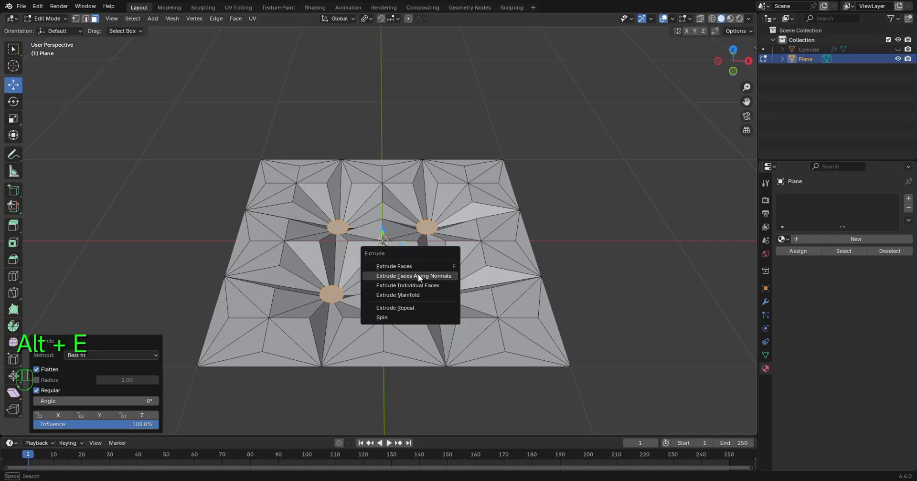
Extrude the round faces downward along their normals and merge the extruded vertices at center.
{"action": "left_click", "coordinate": [416, 276]}
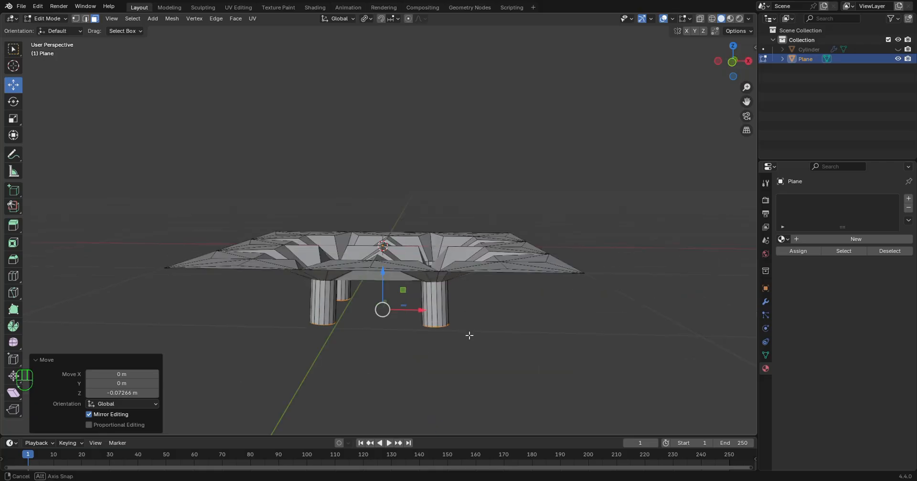
{"action": "key", "text": "M"}
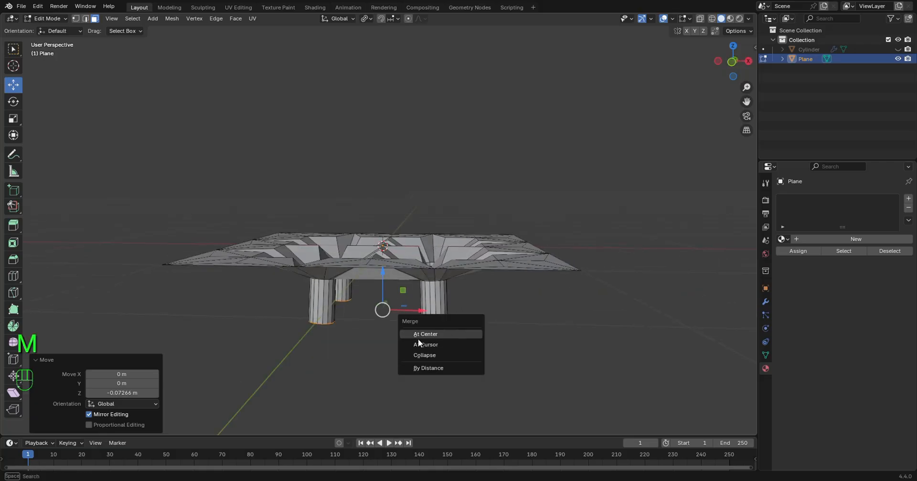
{"action": "left_click", "coordinate": [424, 356]}
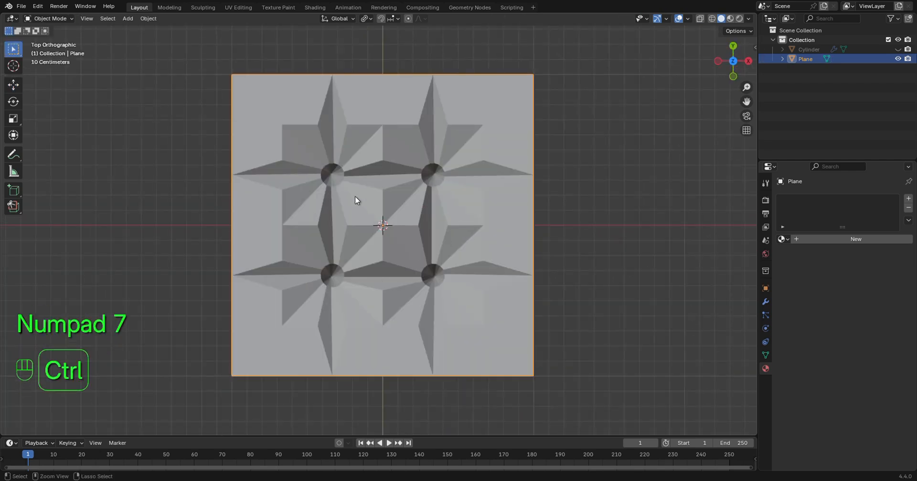
Add a level-2 Subdivision modifier so the plane becomes a rounded tufted cushion.
{"action": "key", "text": "ctrl+2"}
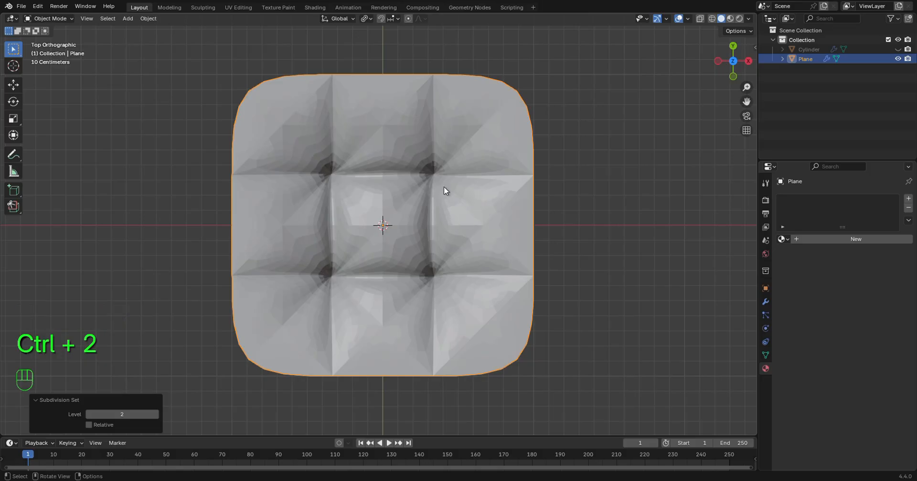
{"action": "mouse_move", "coordinate": [403, 202]}
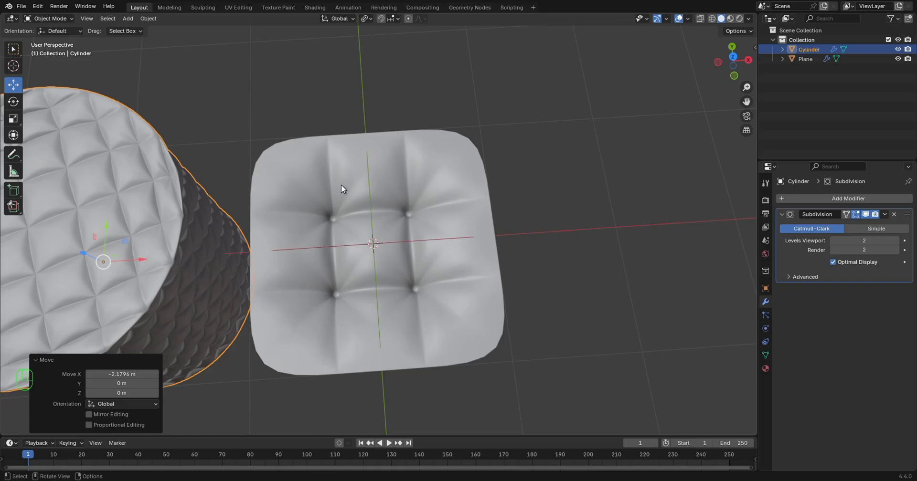
{"action": "mouse_move", "coordinate": [340, 191]}
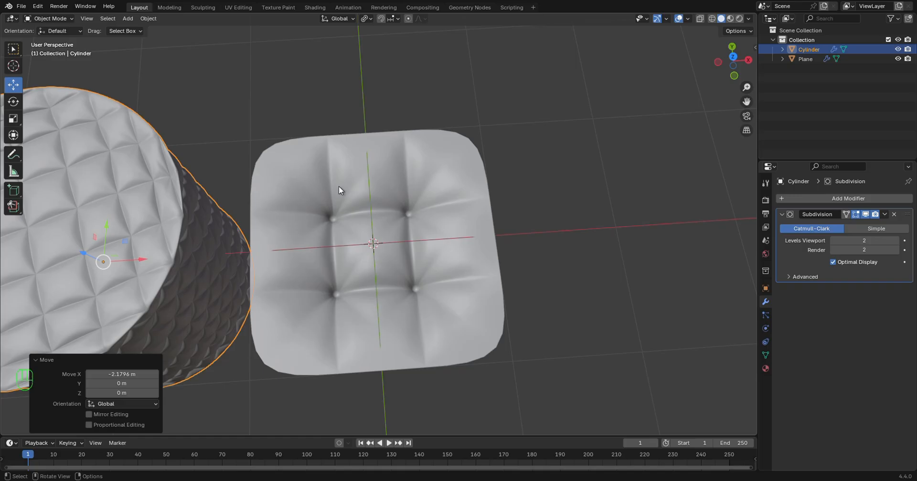